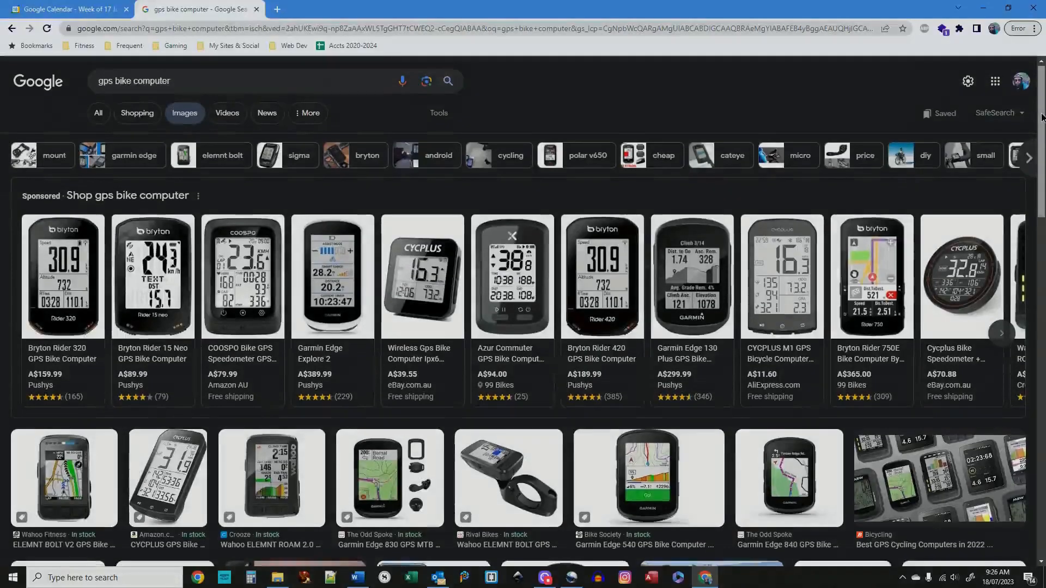
- Scroll through the Strava athlete profile to locate the Evening Walk activity
scroll(down, 3)
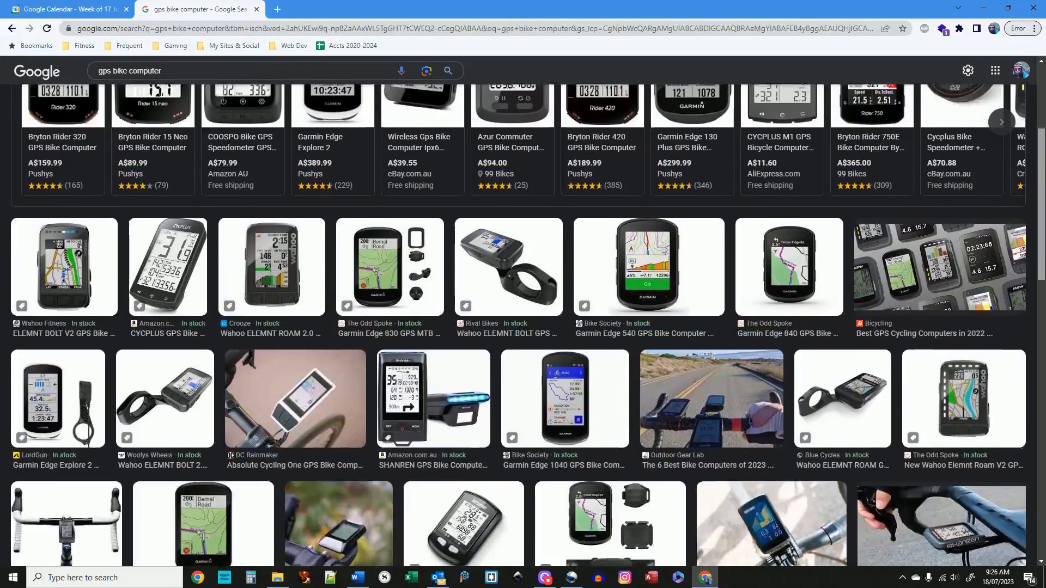
scroll(down, 3)
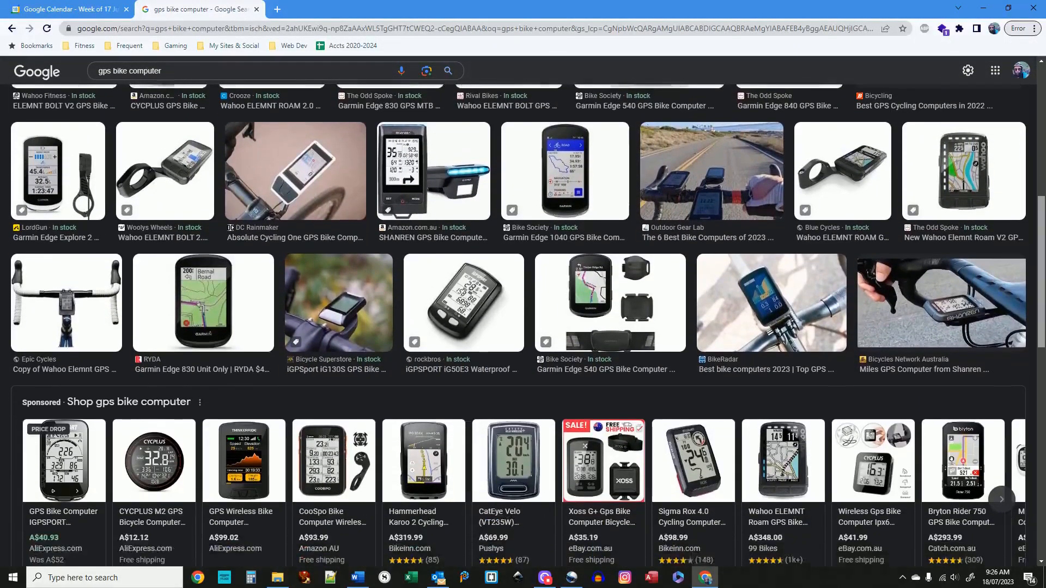
scroll(down, 3)
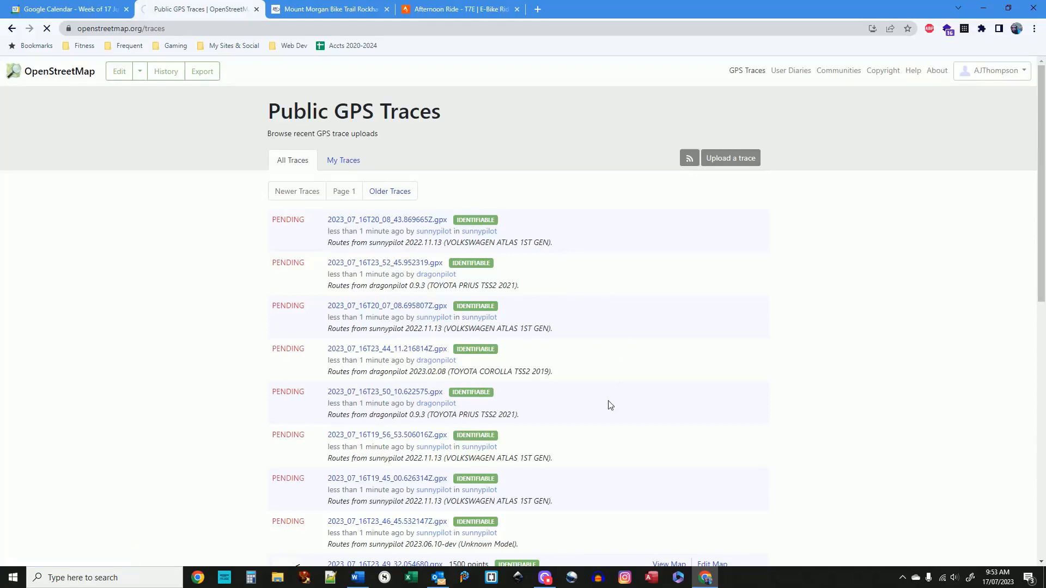
click(343, 160)
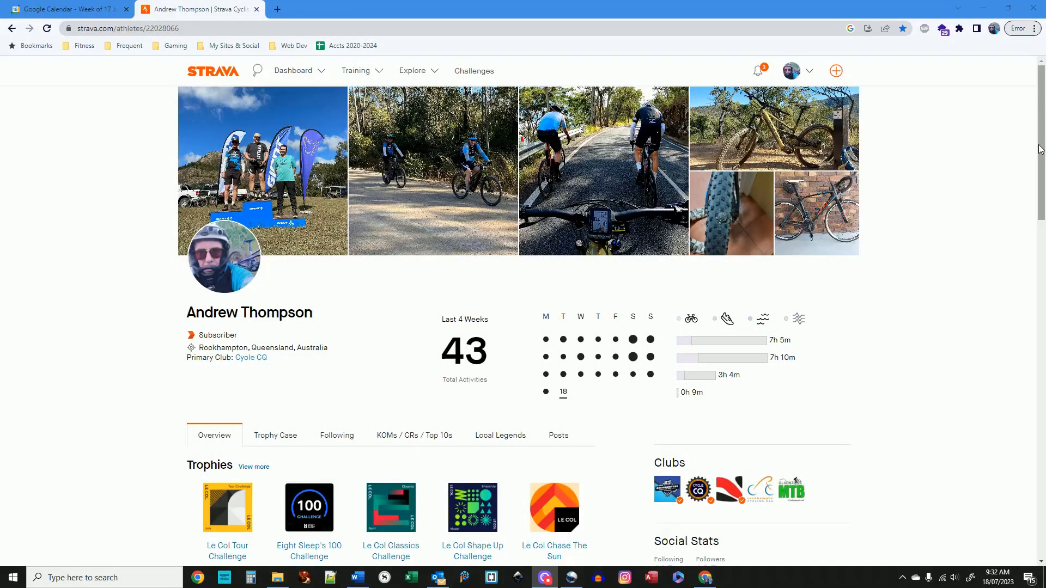
scroll(down, 3)
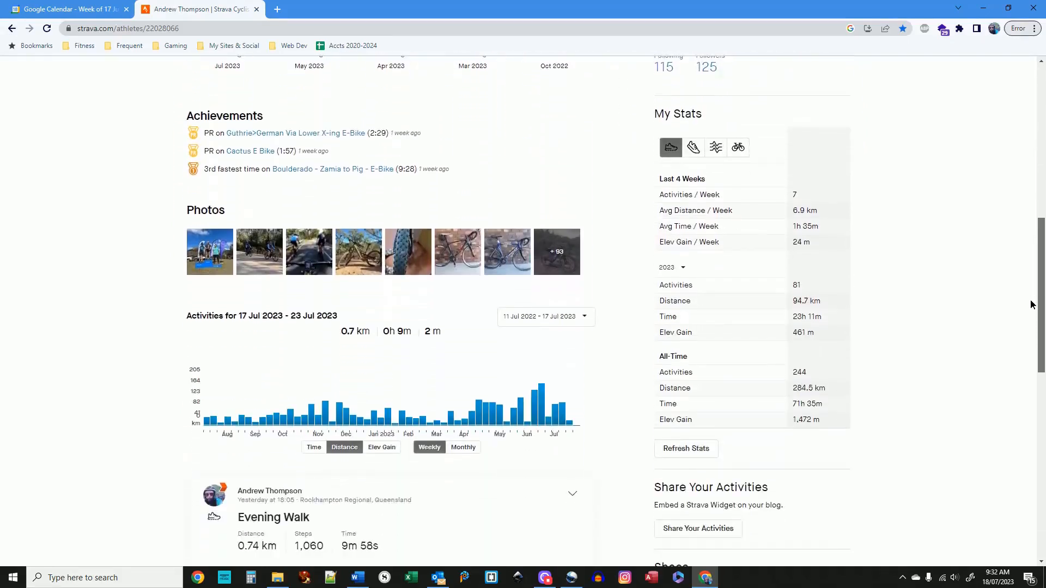
scroll(down, 3)
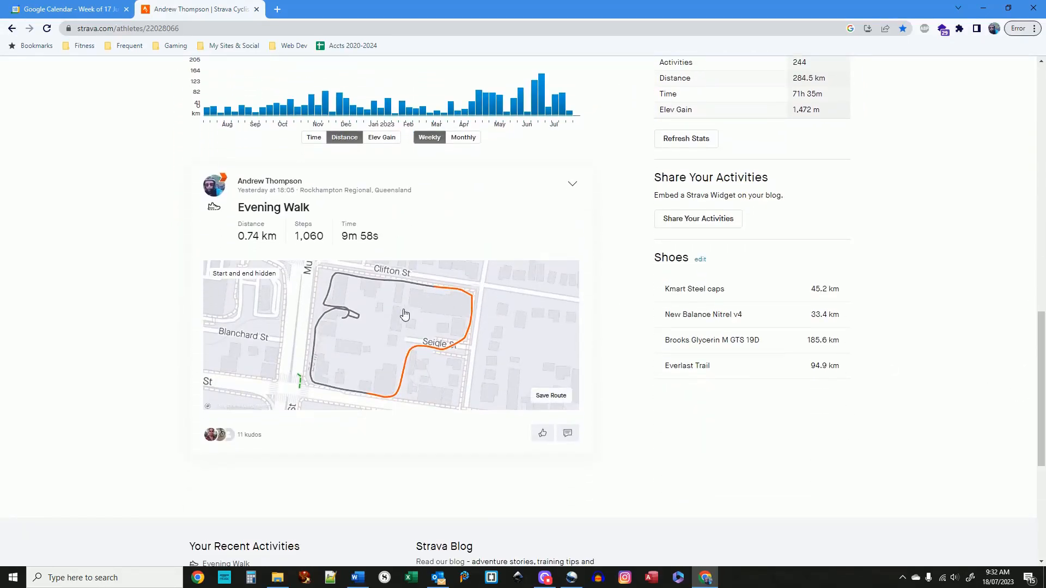
- Open the Evening Walk activity and choose Export GPX from its actions menu
click(273, 208)
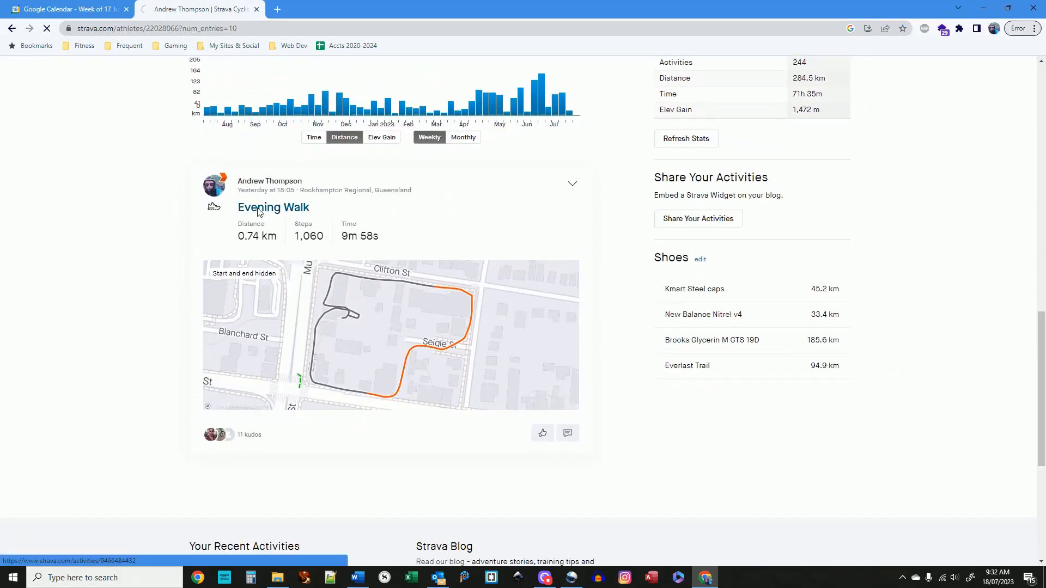
click(273, 207)
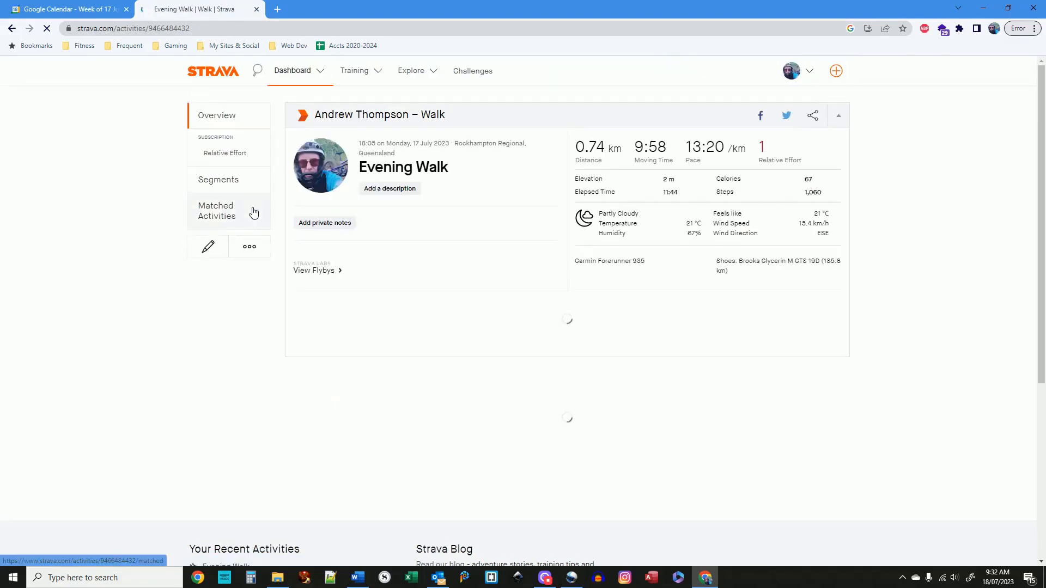
click(249, 247)
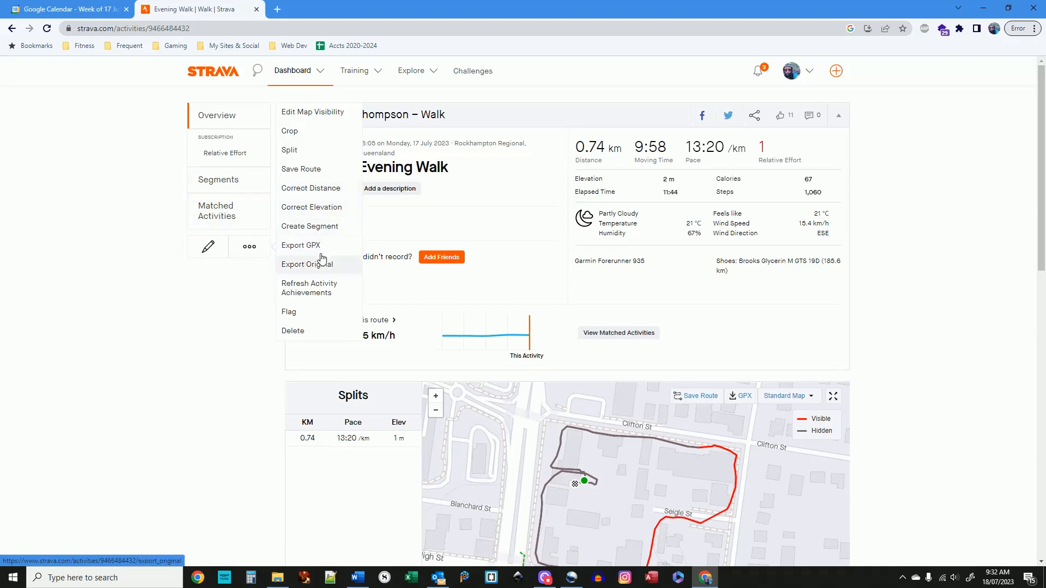
mouse_move(309, 226)
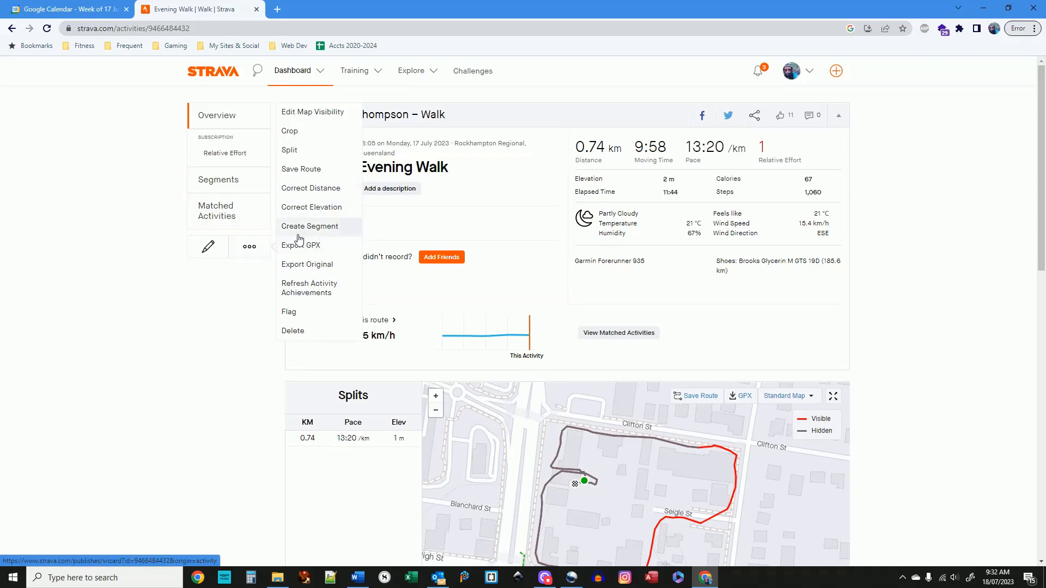
click(249, 246)
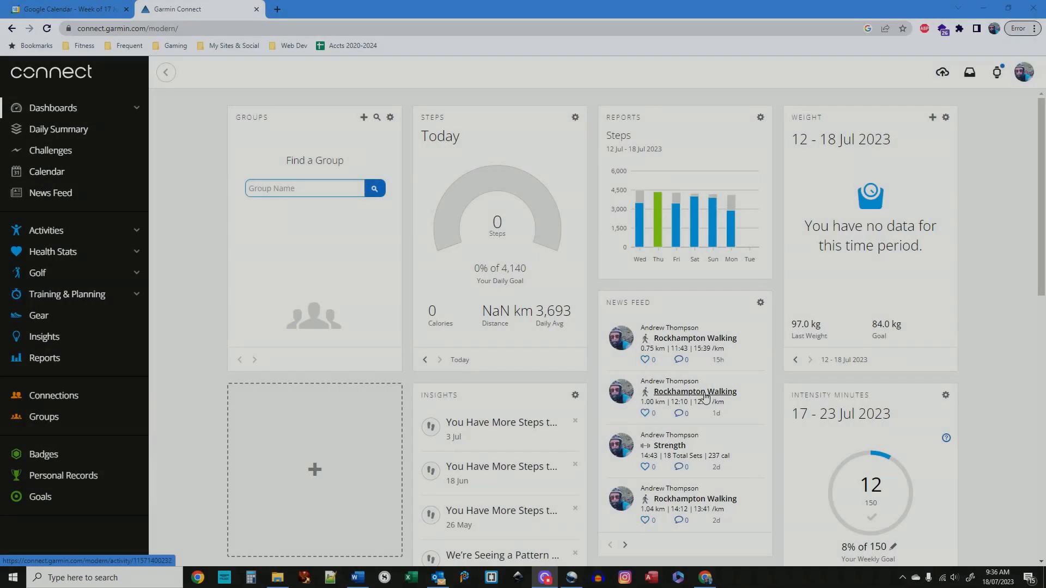
- Open the 1.00 km Rockhampton Walking activity and choose Export to GPX from its gear menu
click(694, 392)
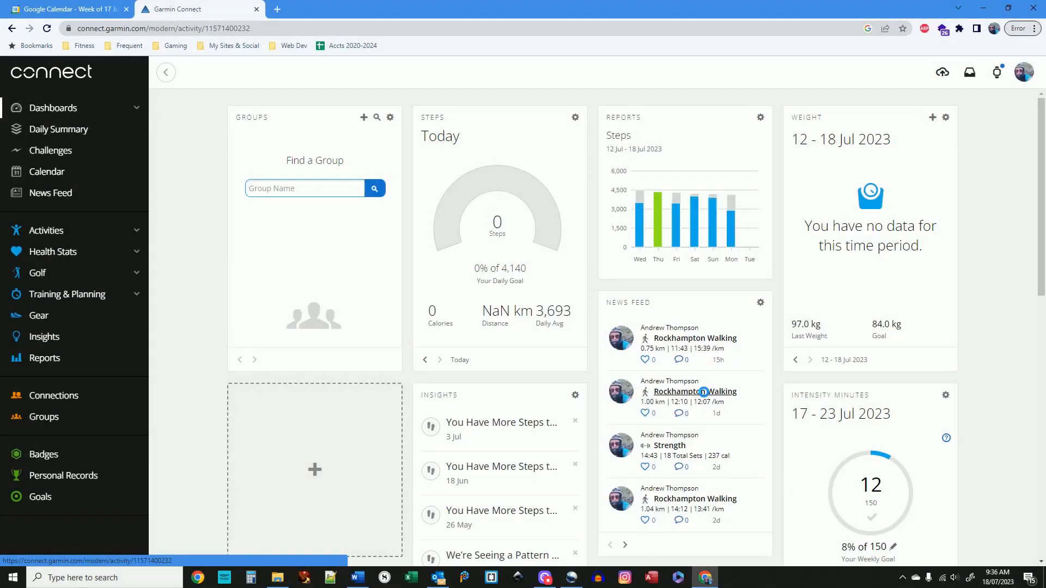
click(693, 392)
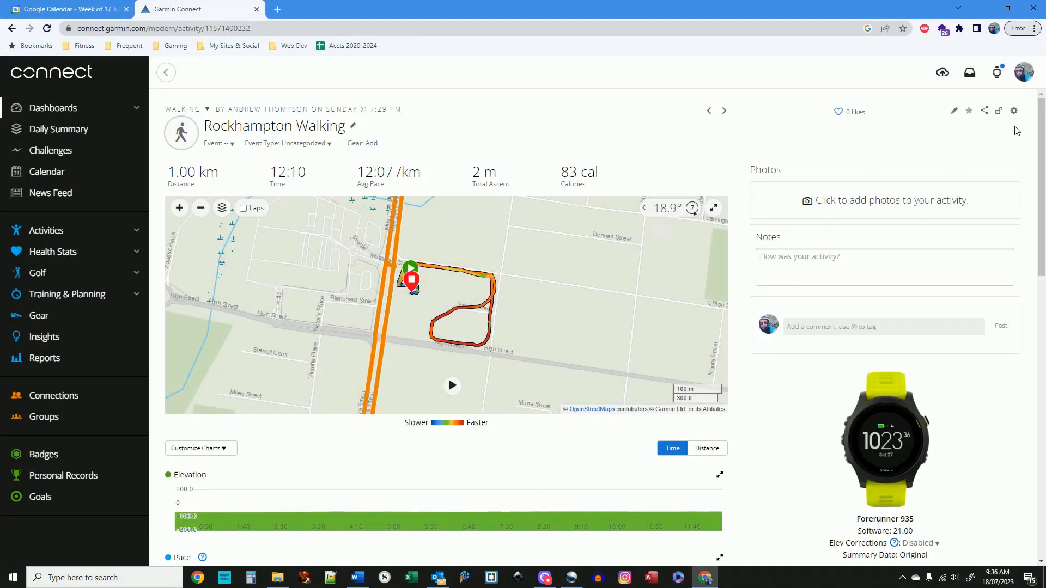
click(1013, 110)
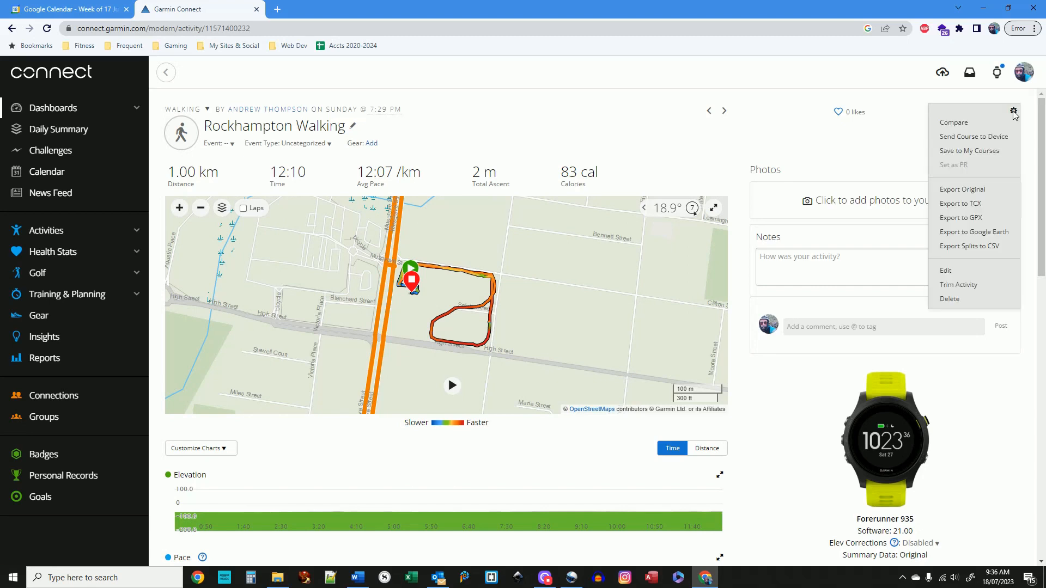
mouse_move(974, 217)
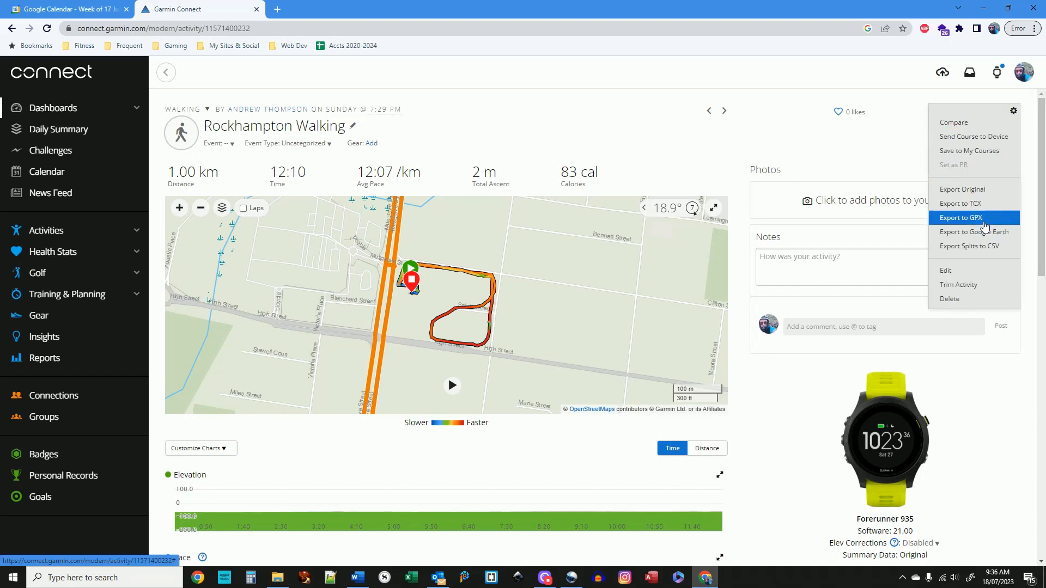
click(973, 218)
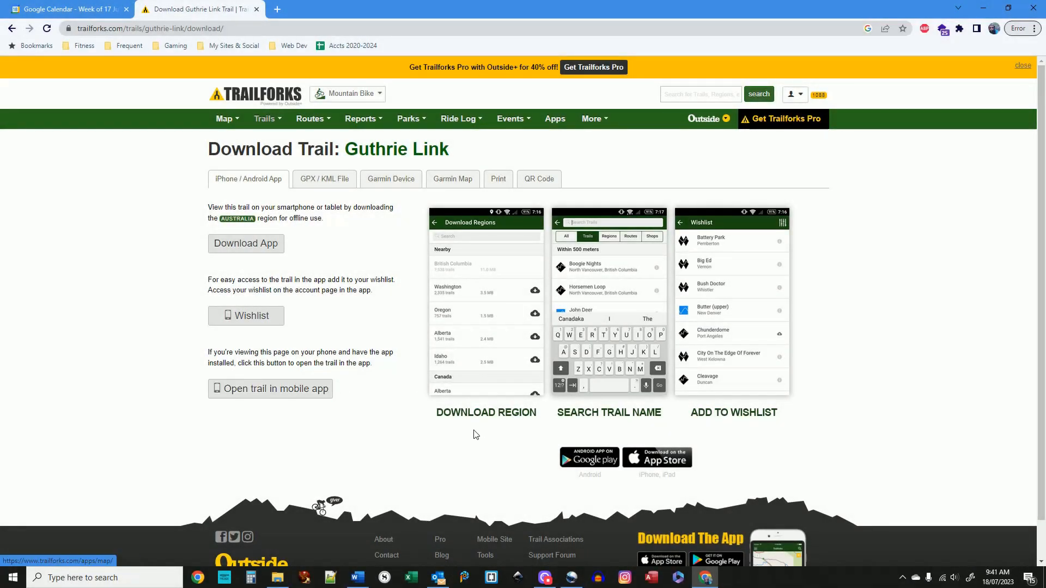
- On Guthrie Link's GPX / KML File tab, accept the data use policy and download GPX
click(324, 179)
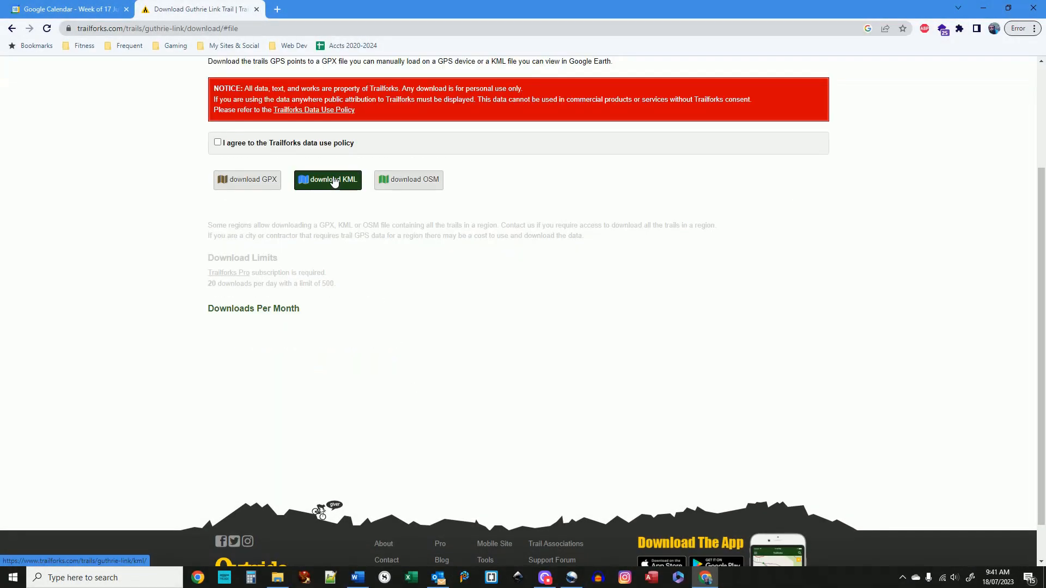
mouse_move(326, 179)
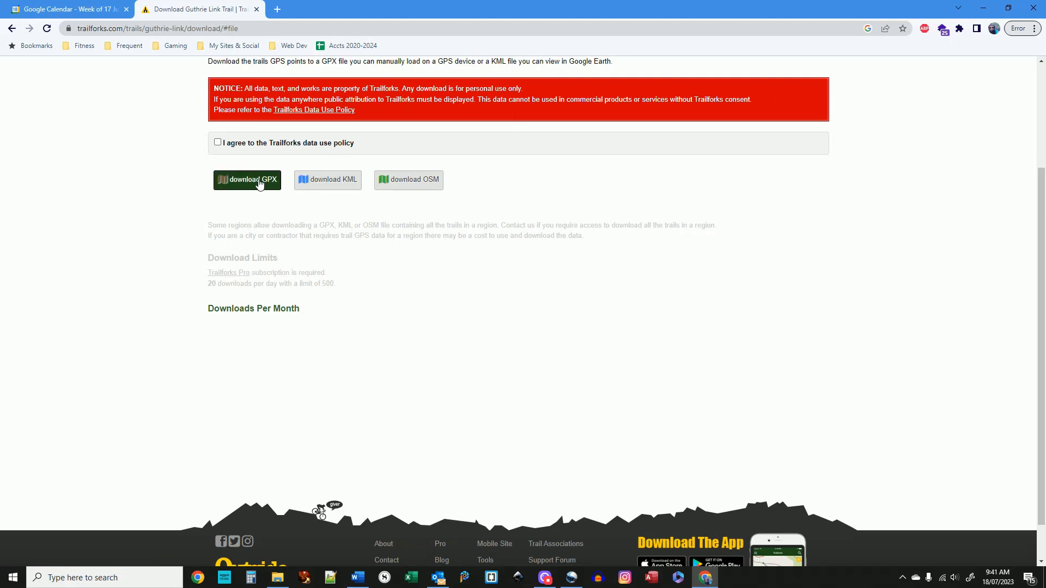
click(217, 142)
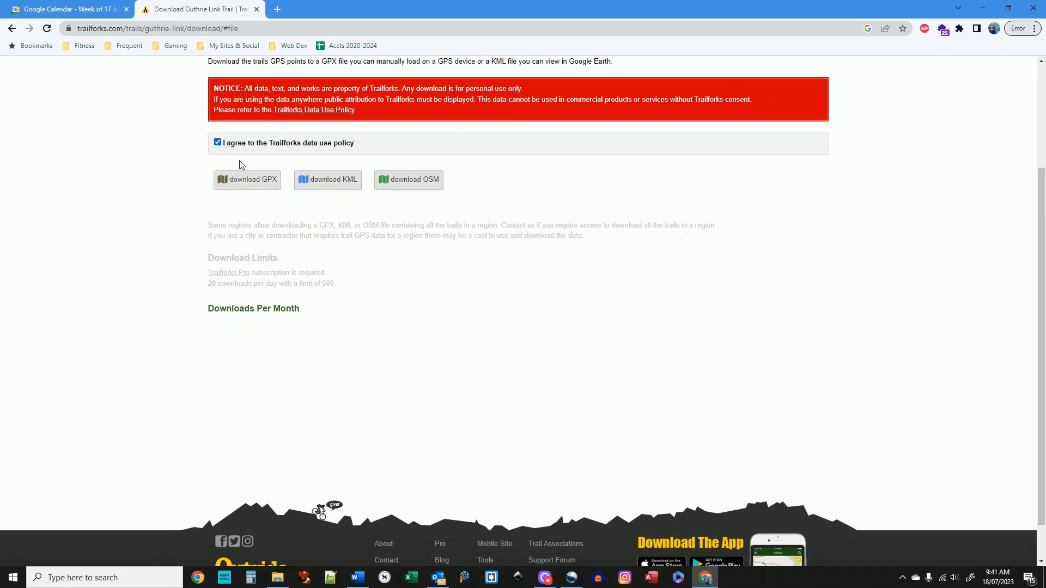
click(246, 179)
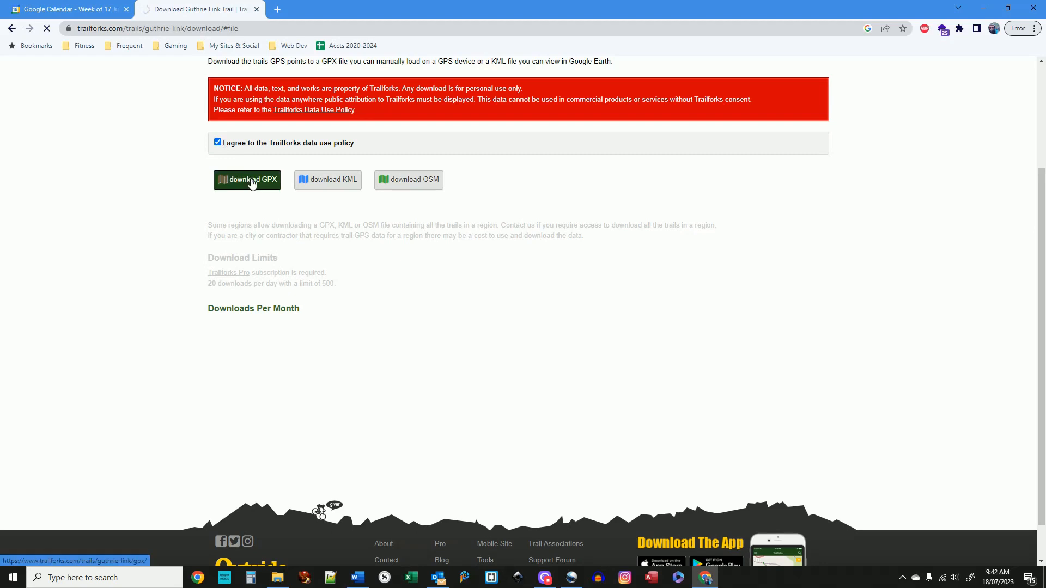
click(247, 180)
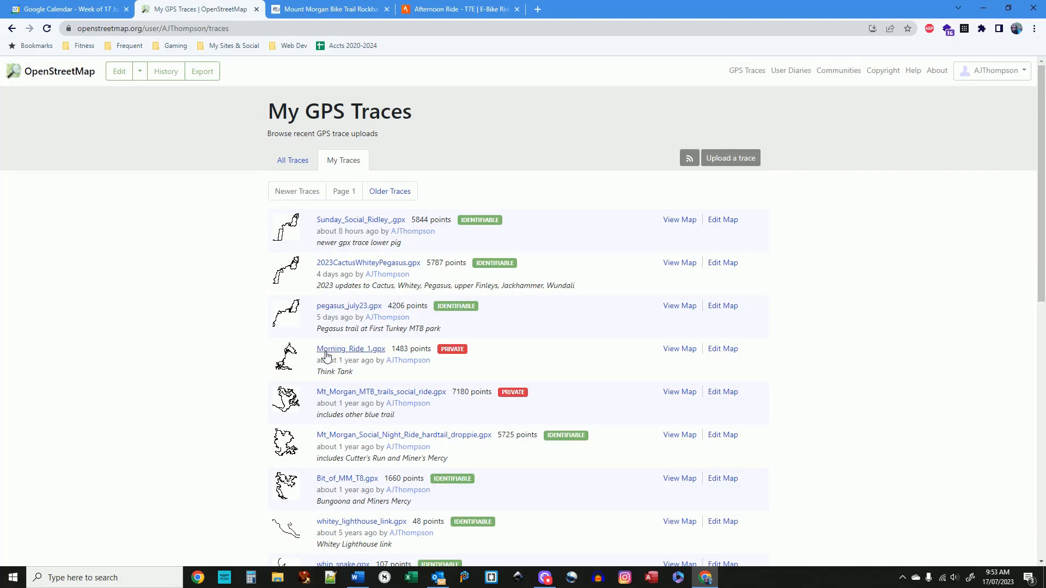
mouse_move(327, 411)
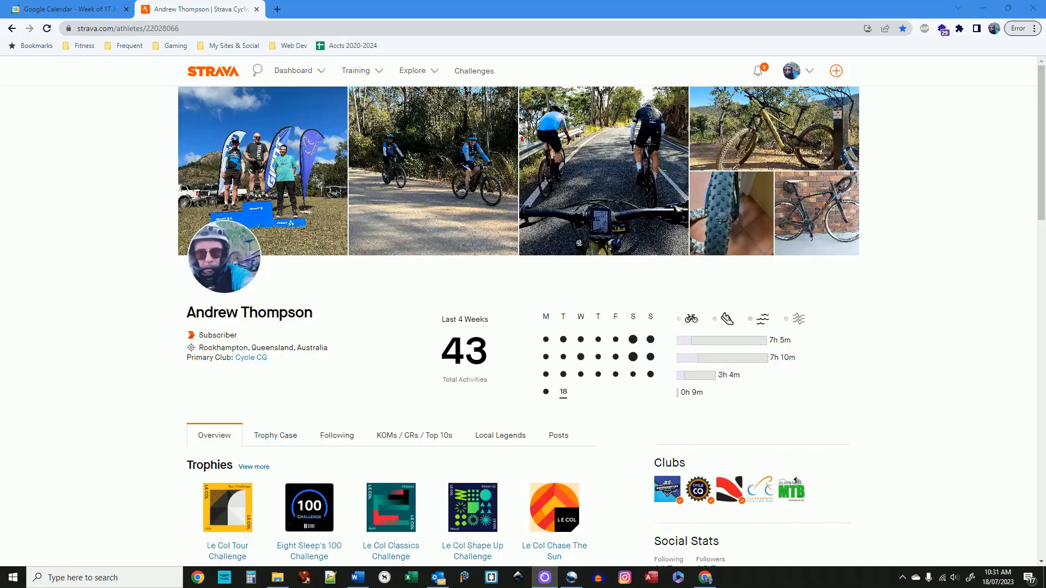
scroll(down, 3)
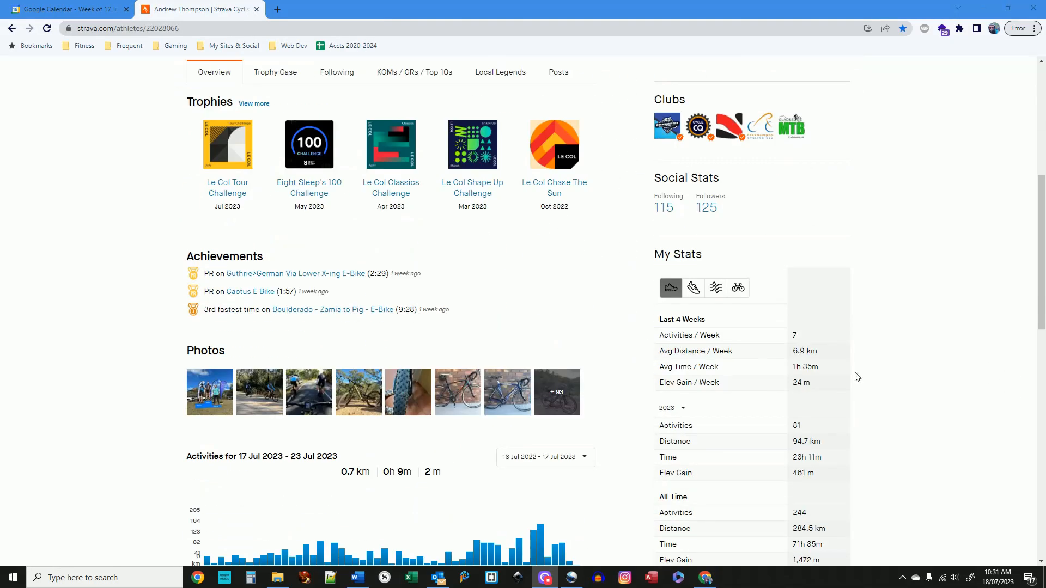
click(288, 274)
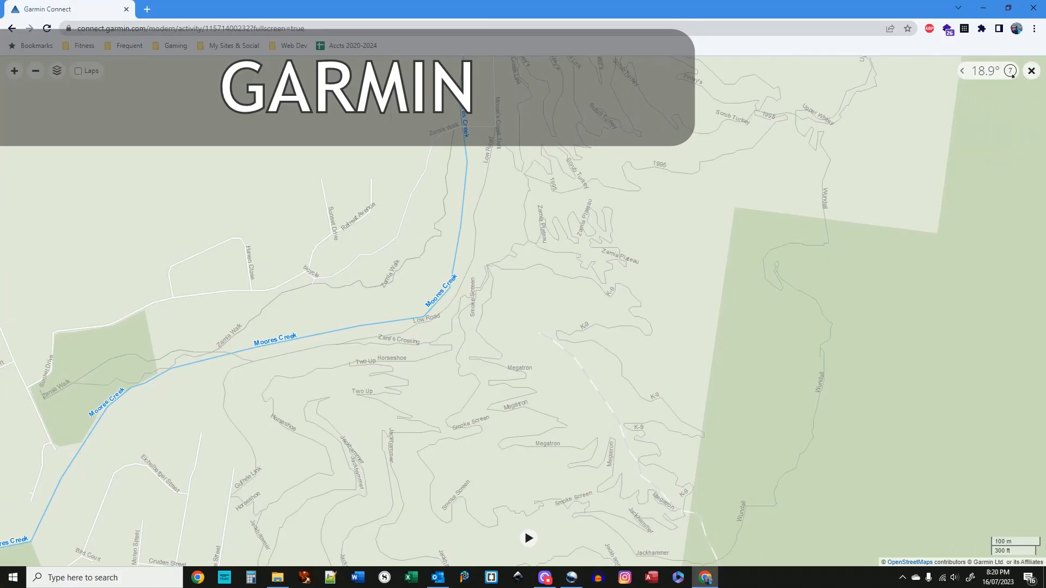
click(36, 71)
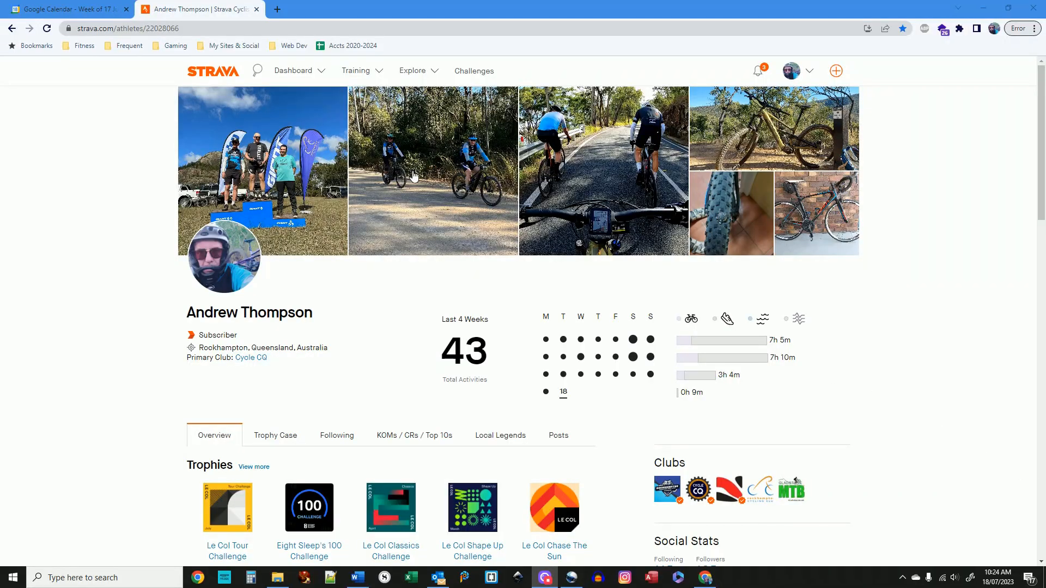
- From Training > My Activities, open the 21.62 km Afternoon Ride and export it as GPX
click(355, 70)
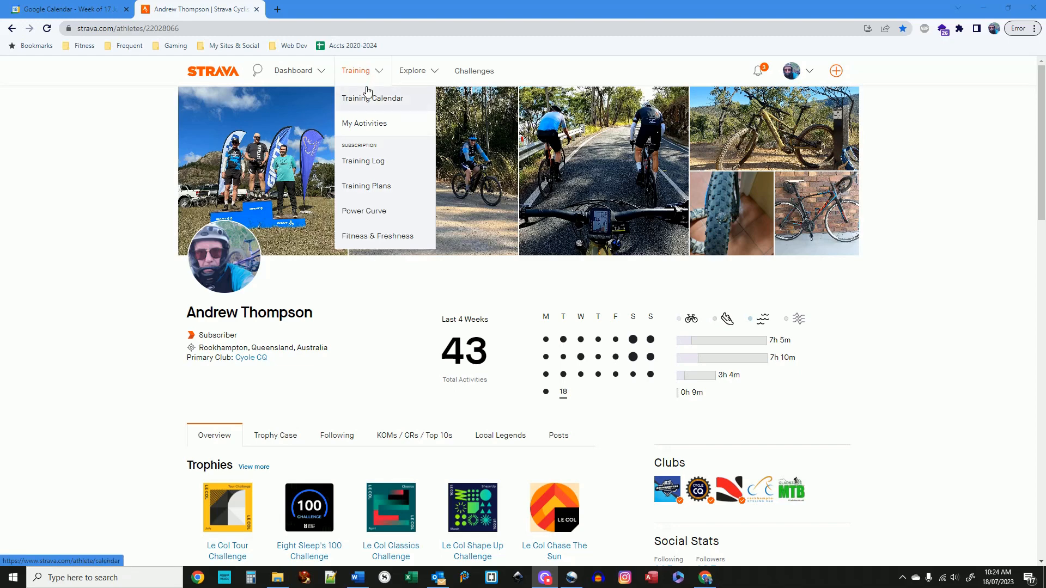
click(364, 122)
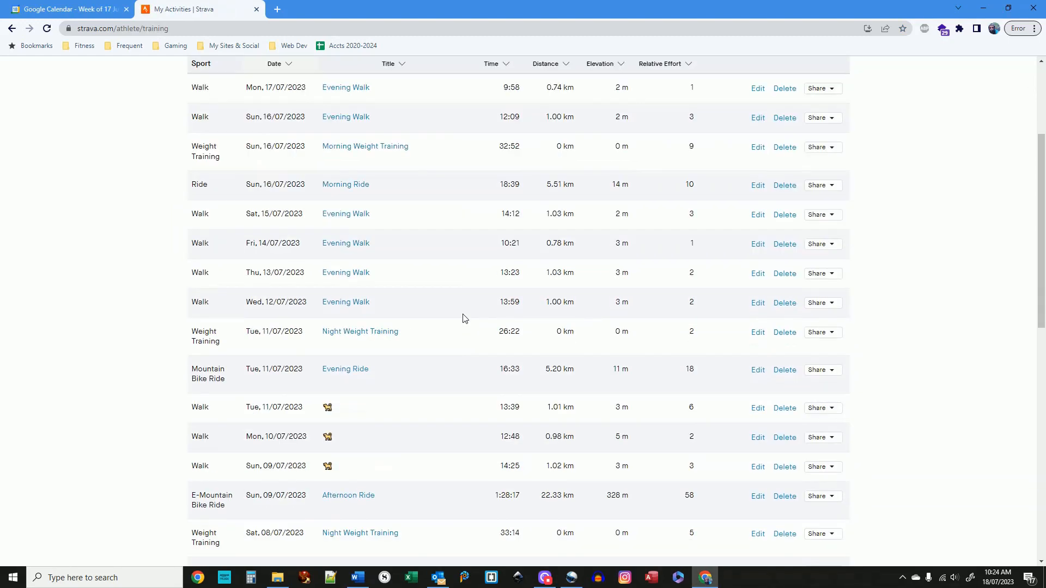
scroll(down, 3)
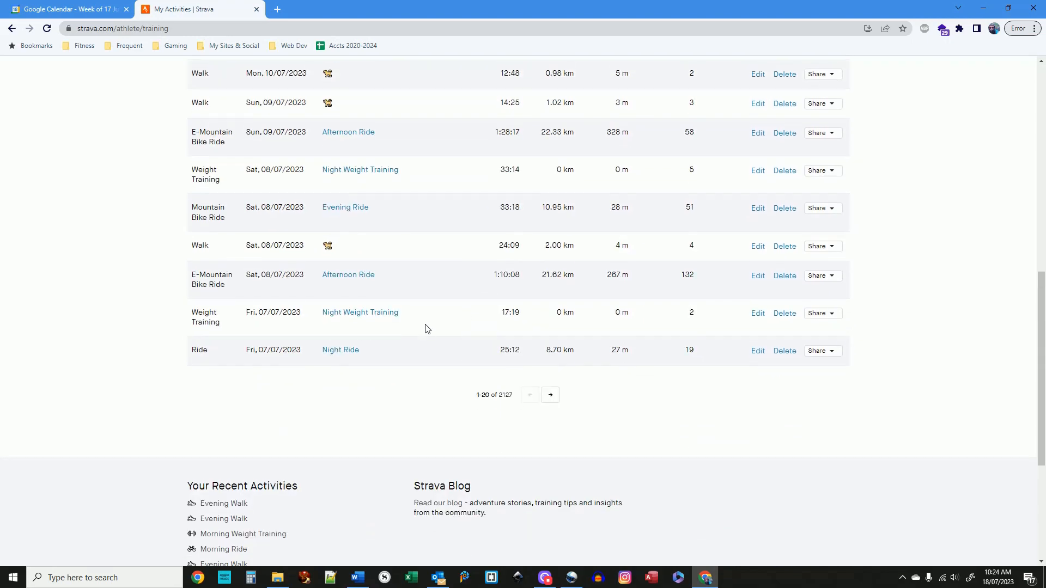
click(347, 274)
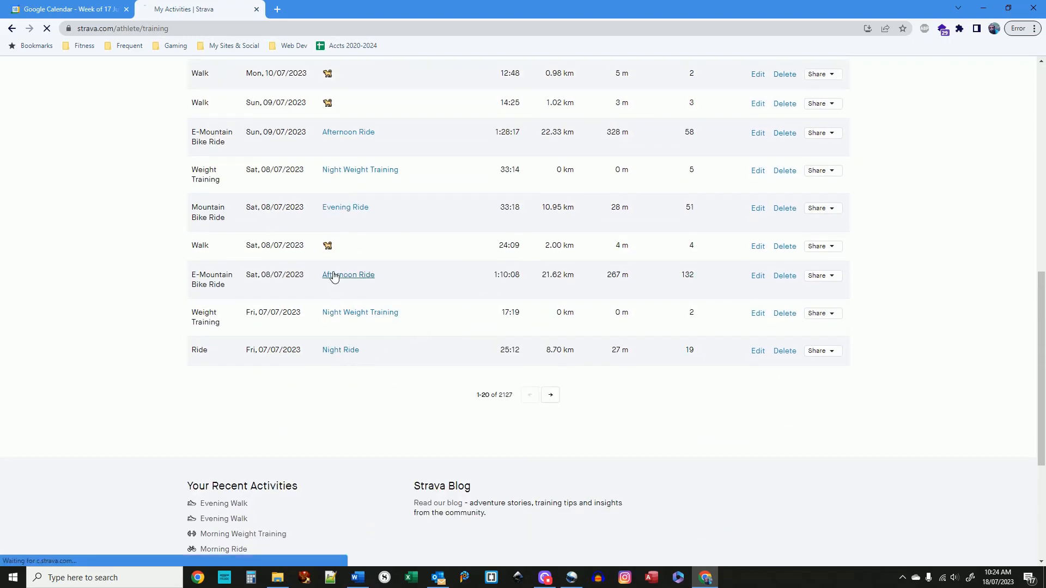
click(348, 274)
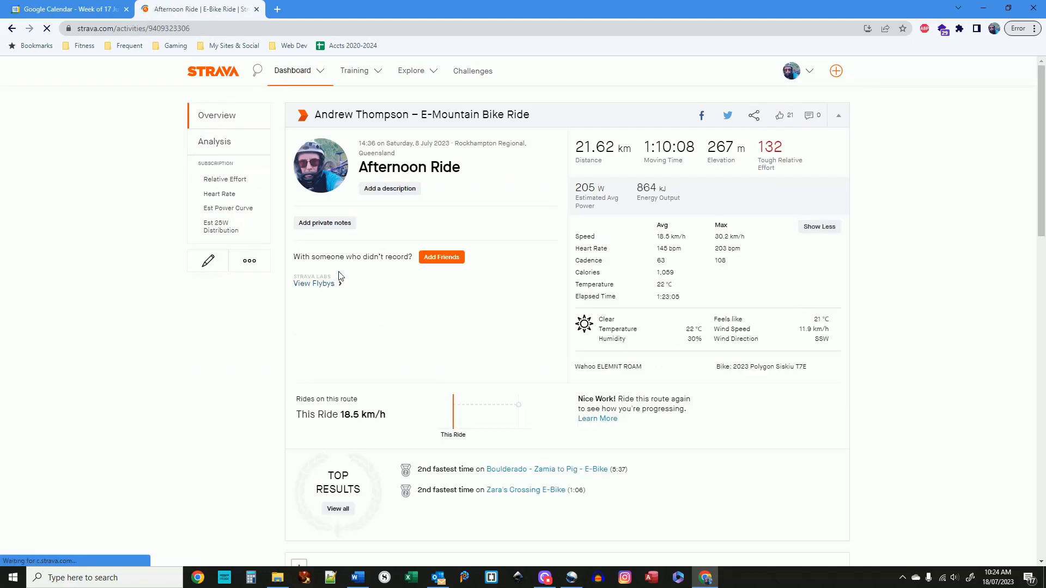
click(249, 260)
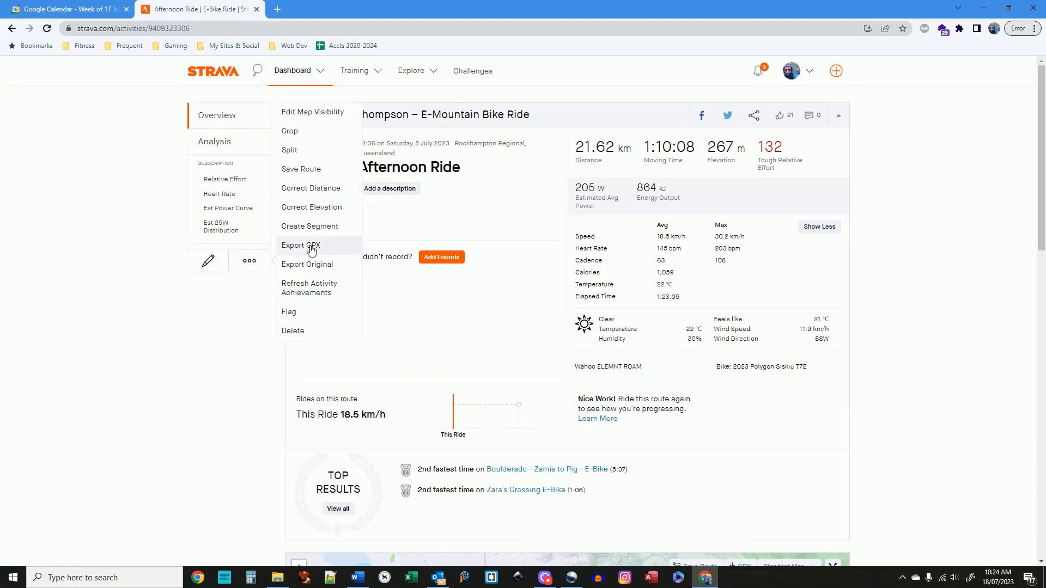
click(301, 246)
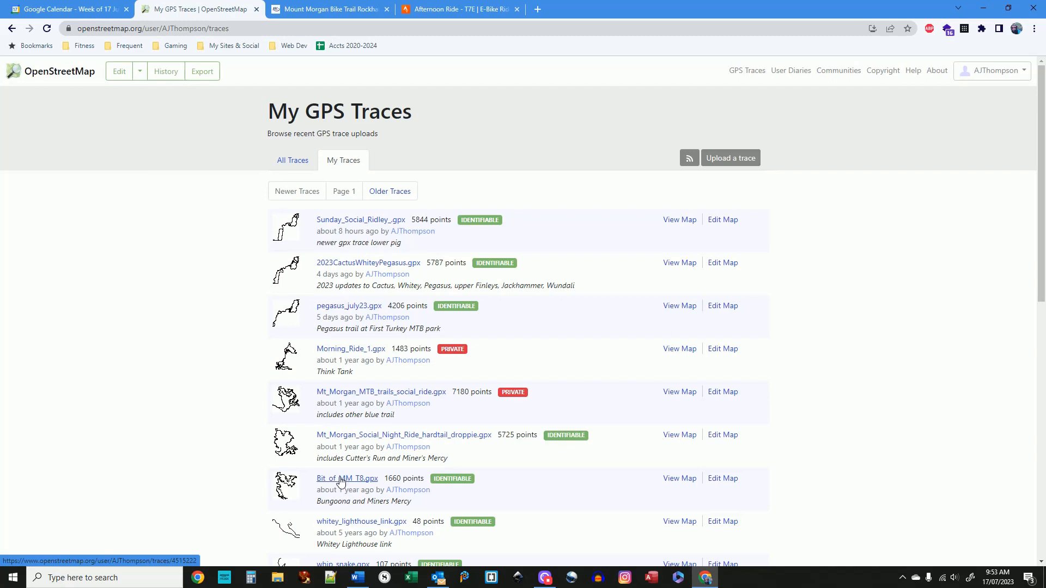
click(347, 479)
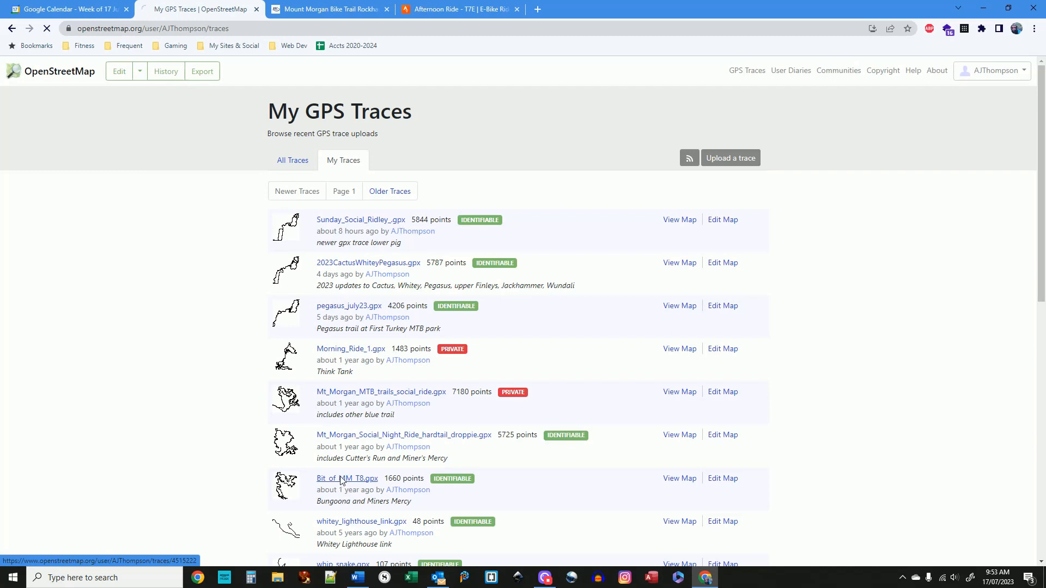
click(346, 478)
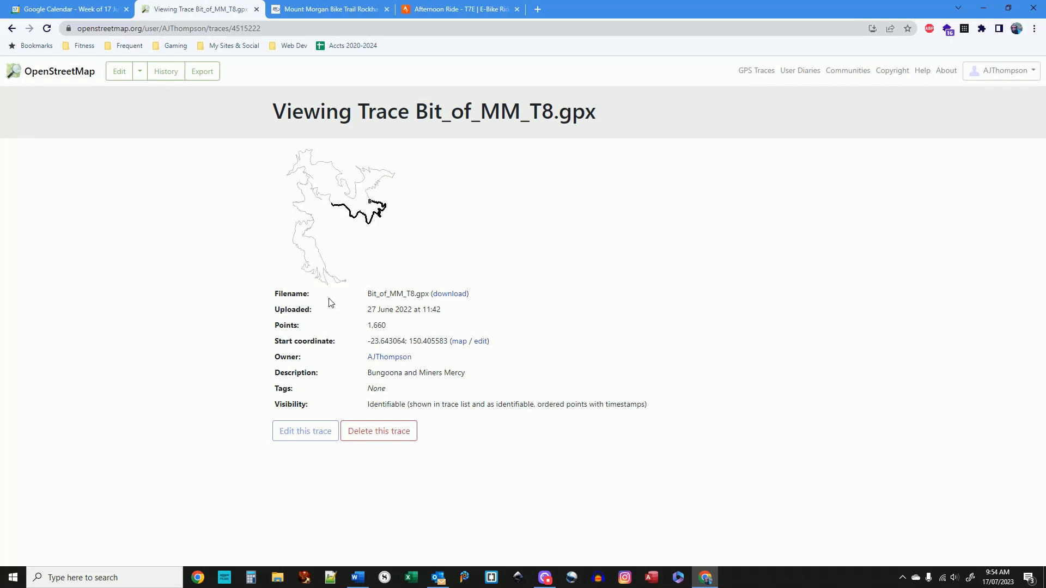
click(305, 431)
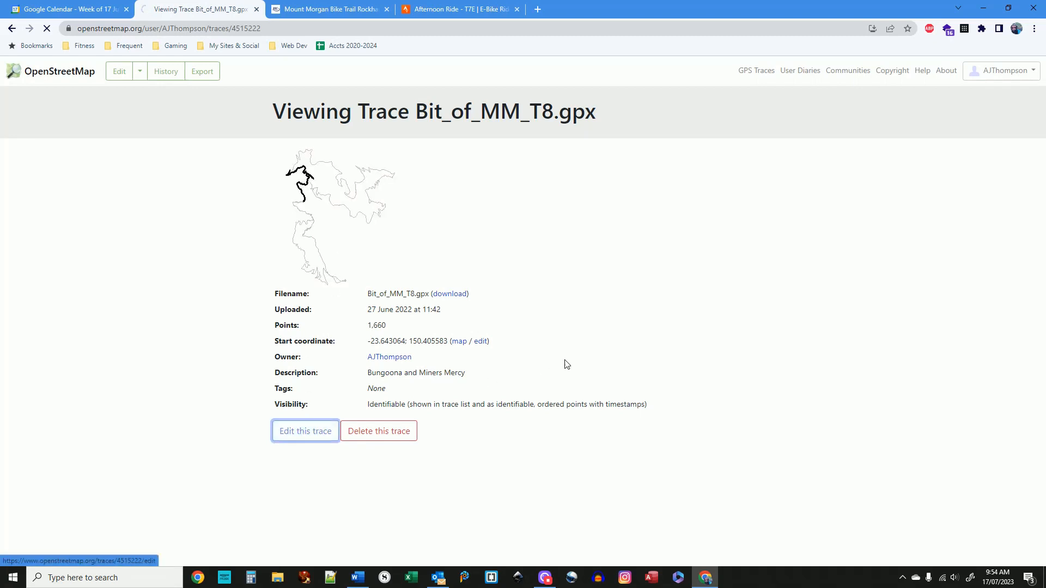
click(305, 431)
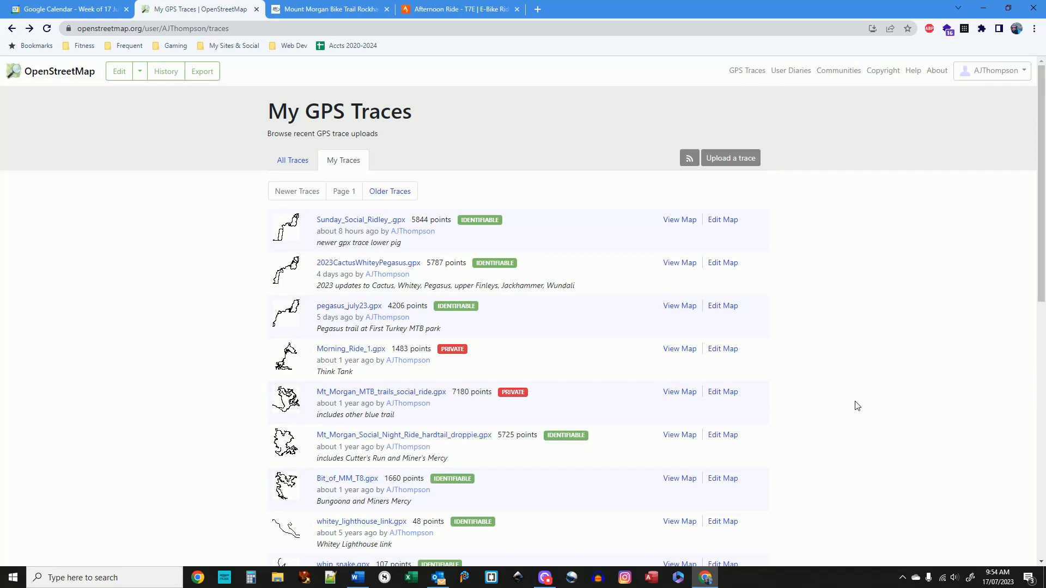
mouse_move(846, 403)
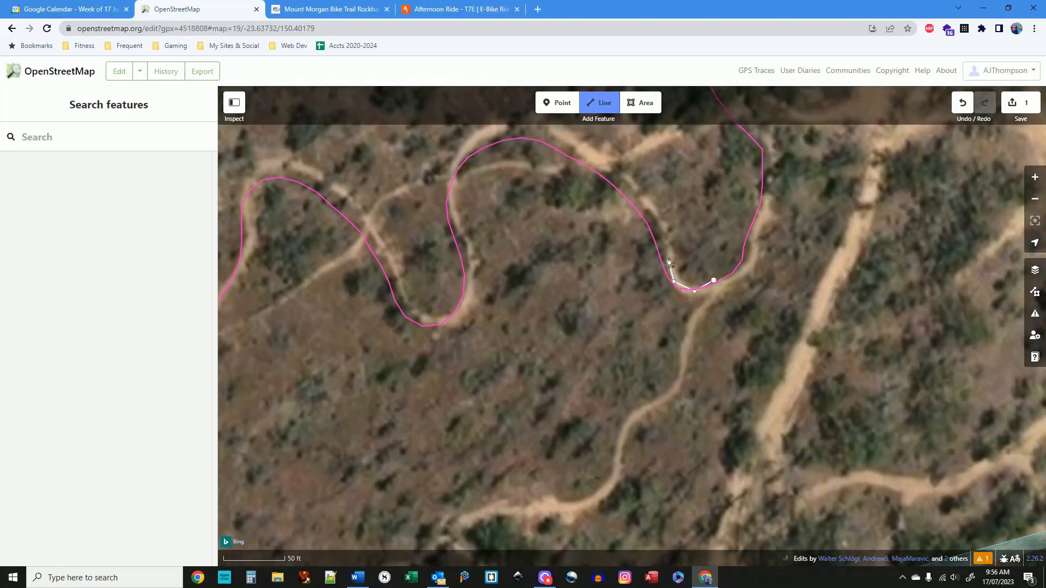
- Add nodes extending the trail line up the dirt track along the pink GPS trace
click(657, 218)
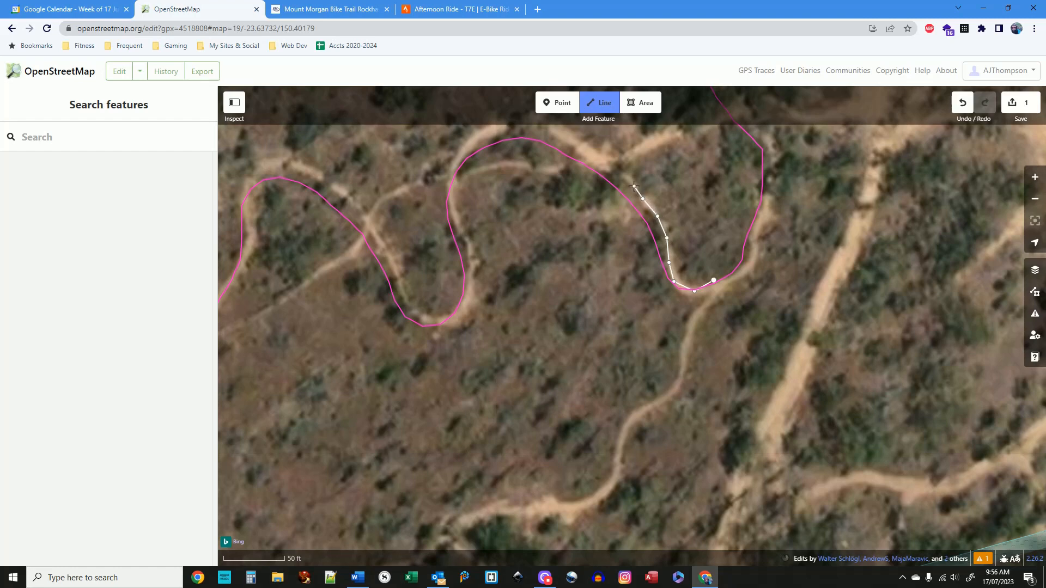
click(601, 159)
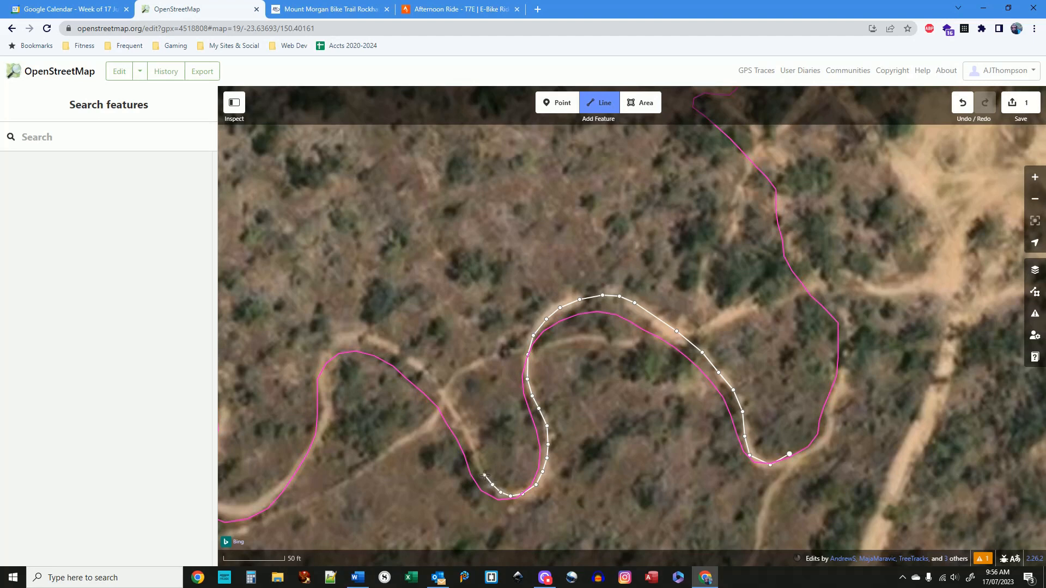
mouse_move(475, 445)
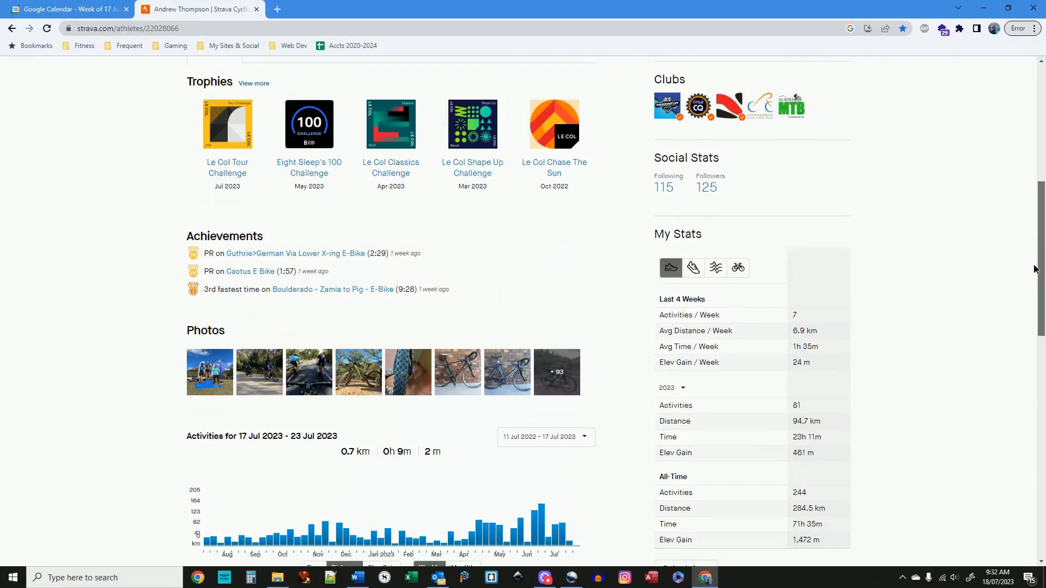
- Scroll the Strava profile feed and open the Evening Walk activity page
scroll(down, 3)
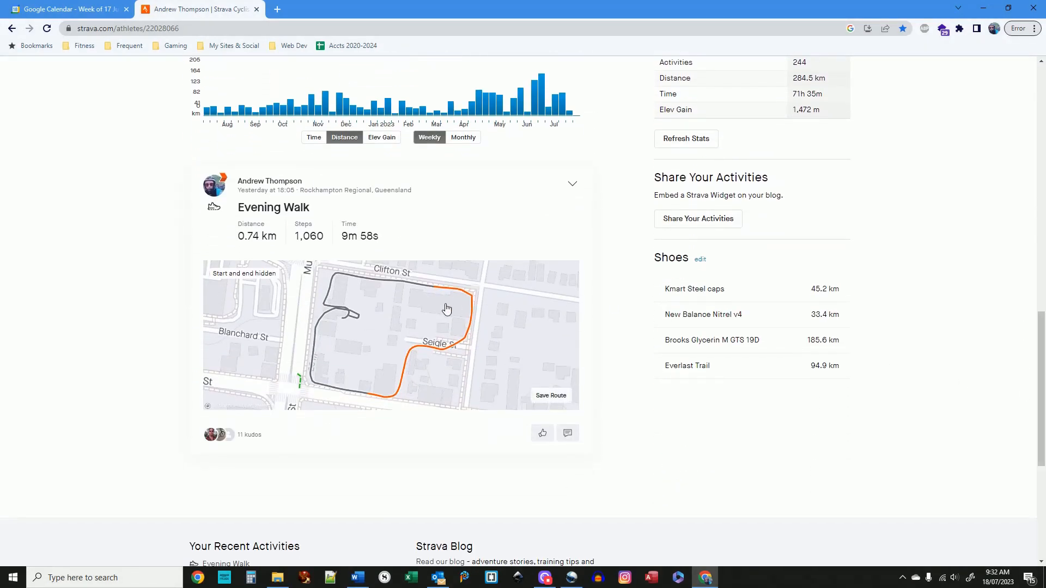
click(272, 208)
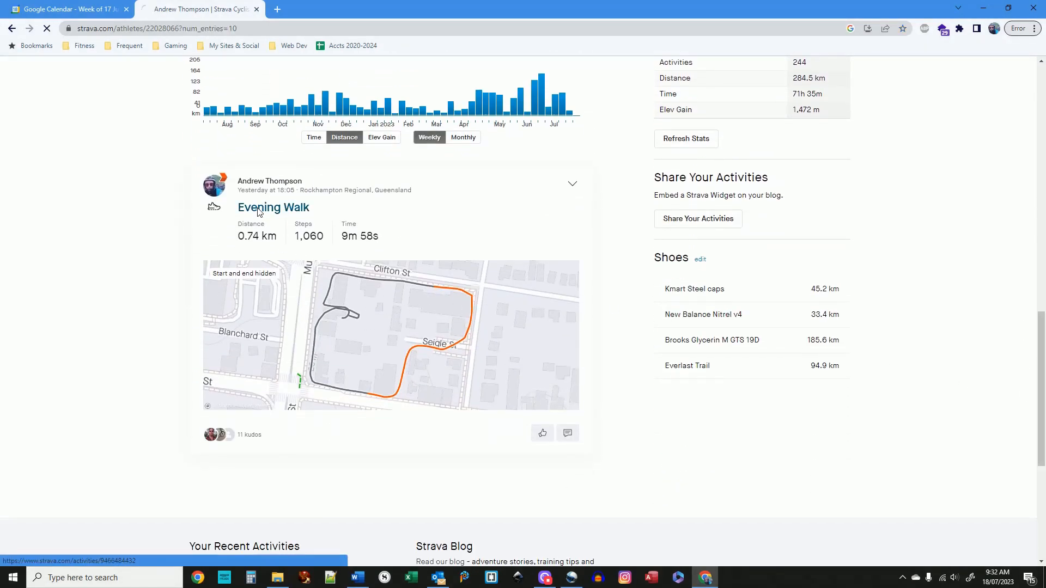
click(273, 208)
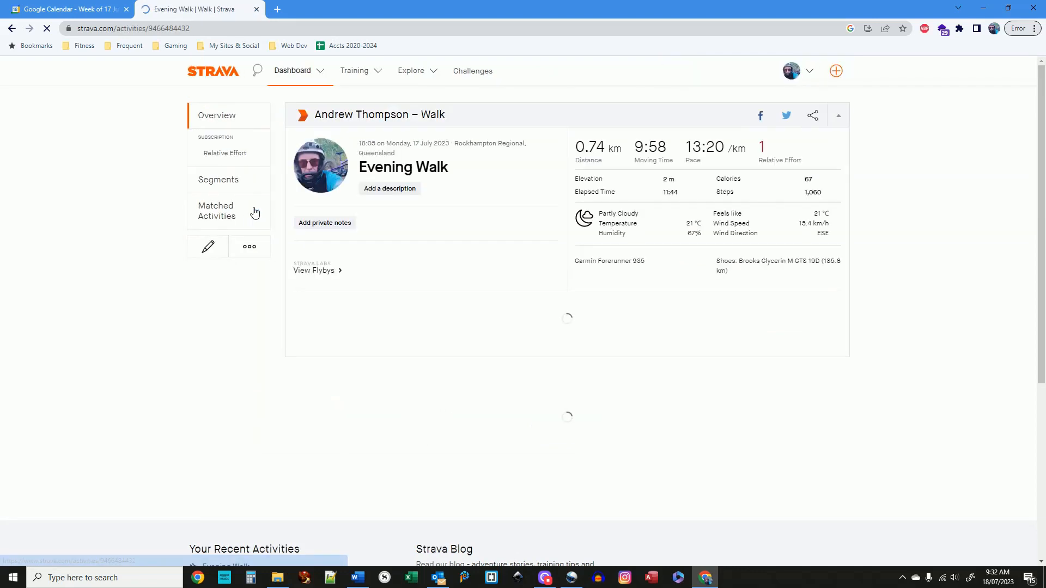
click(249, 247)
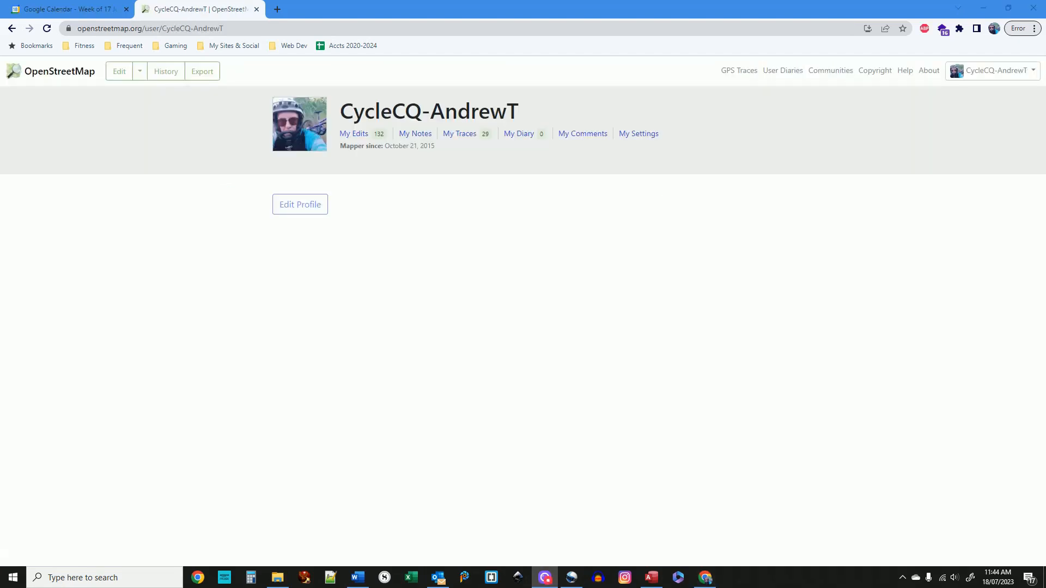
mouse_move(839, 449)
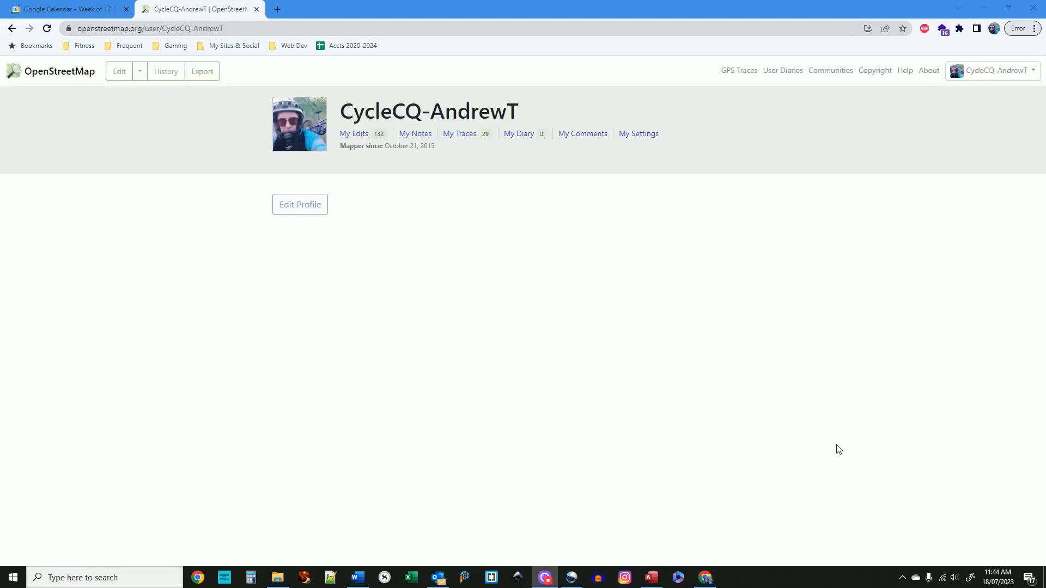
mouse_move(738, 70)
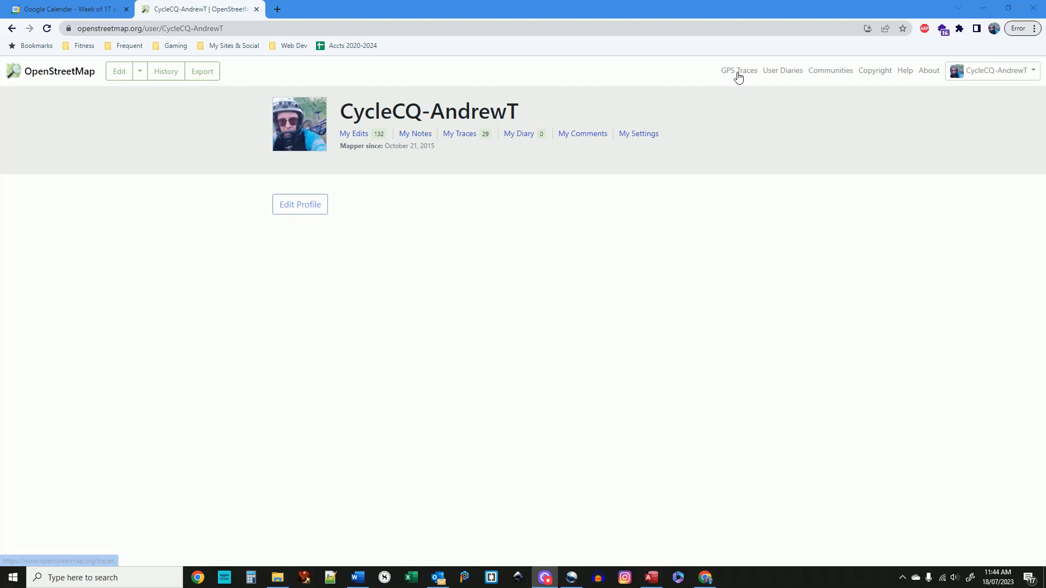
- Go to GPS Traces > Upload a trace and choose the file cactus-69656.gpx
click(738, 70)
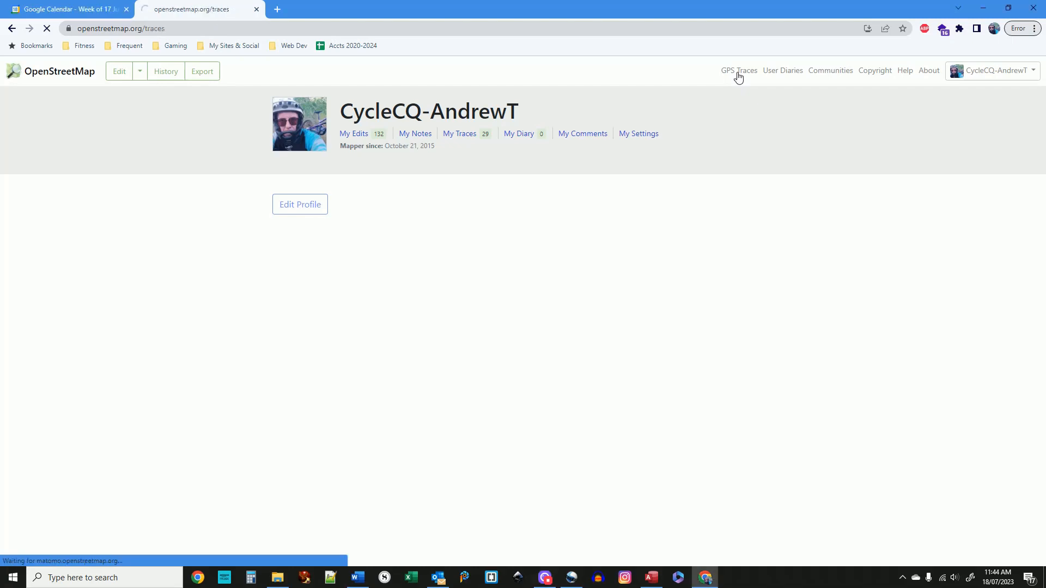
click(739, 71)
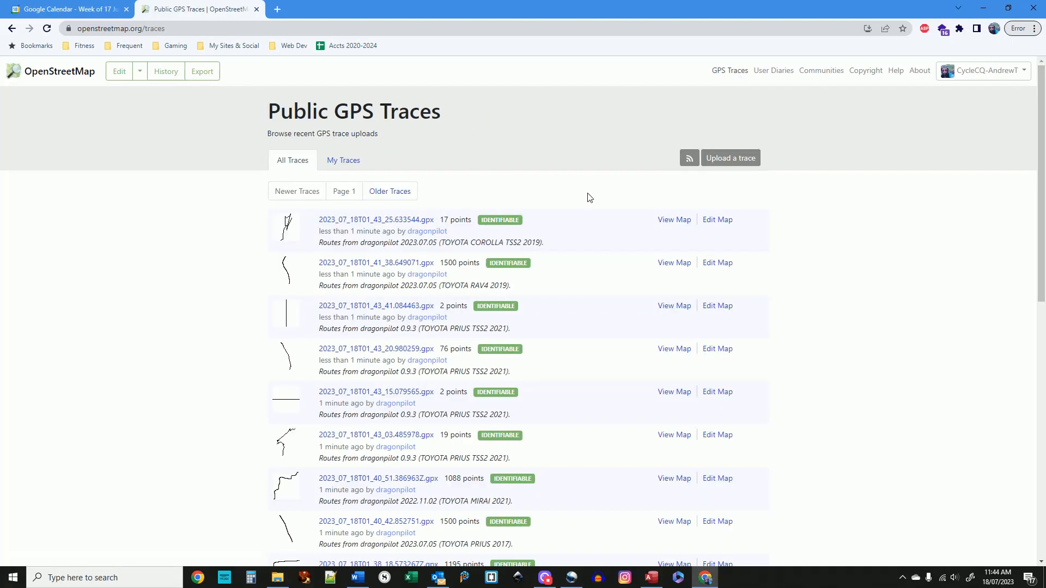
mouse_move(731, 158)
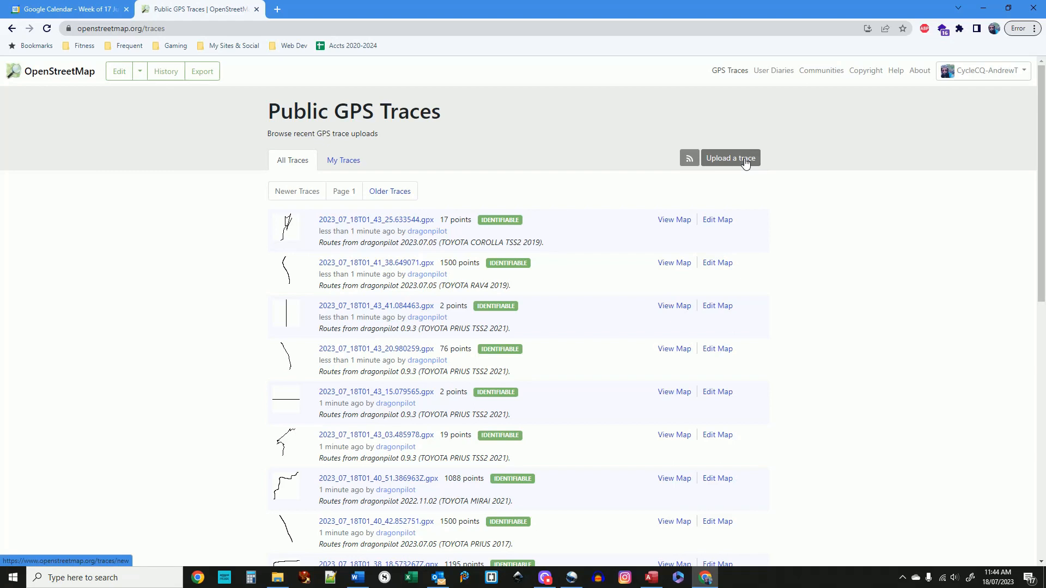
click(730, 161)
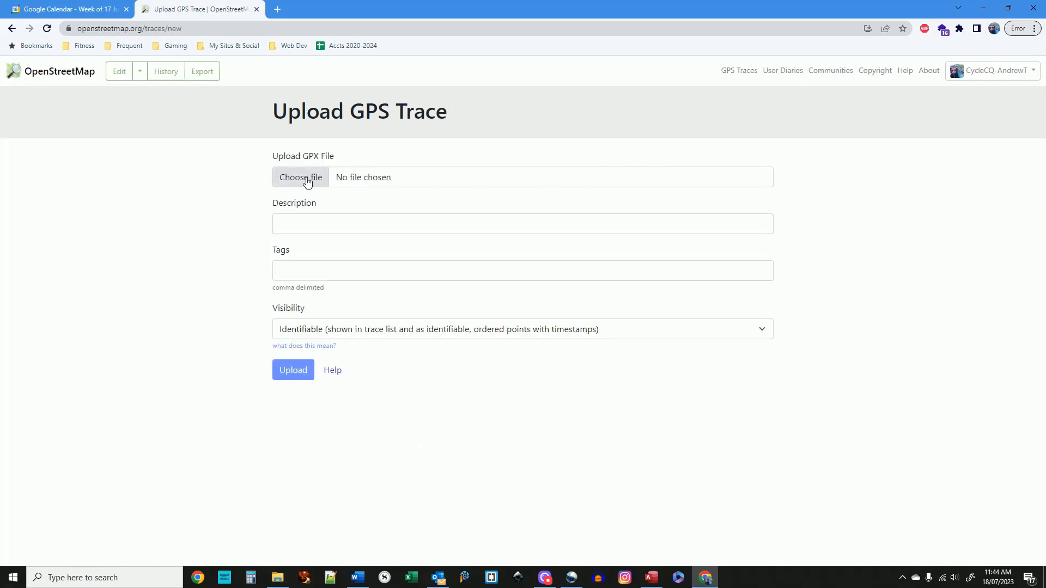
click(300, 177)
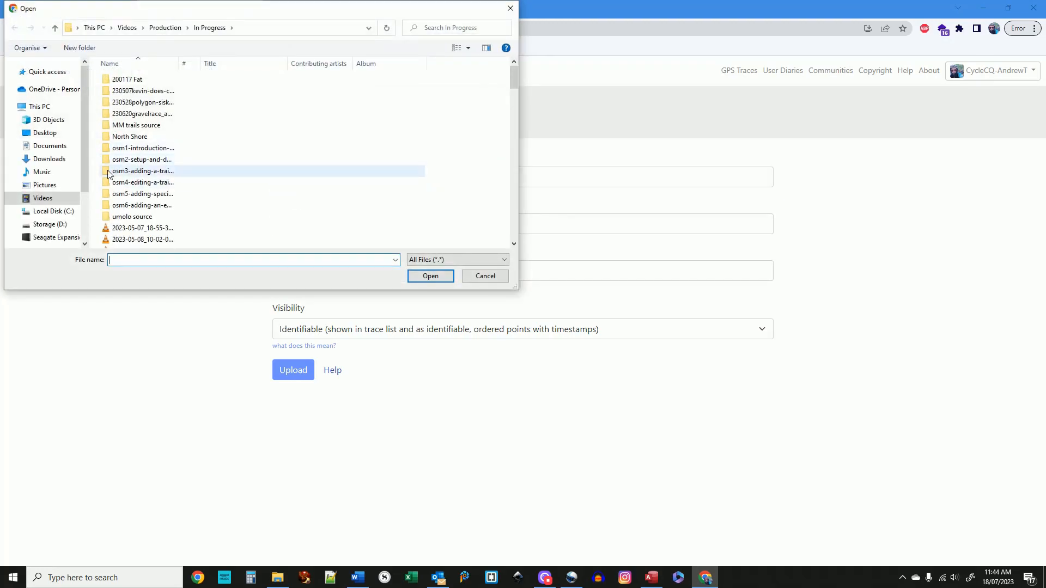
click(431, 275)
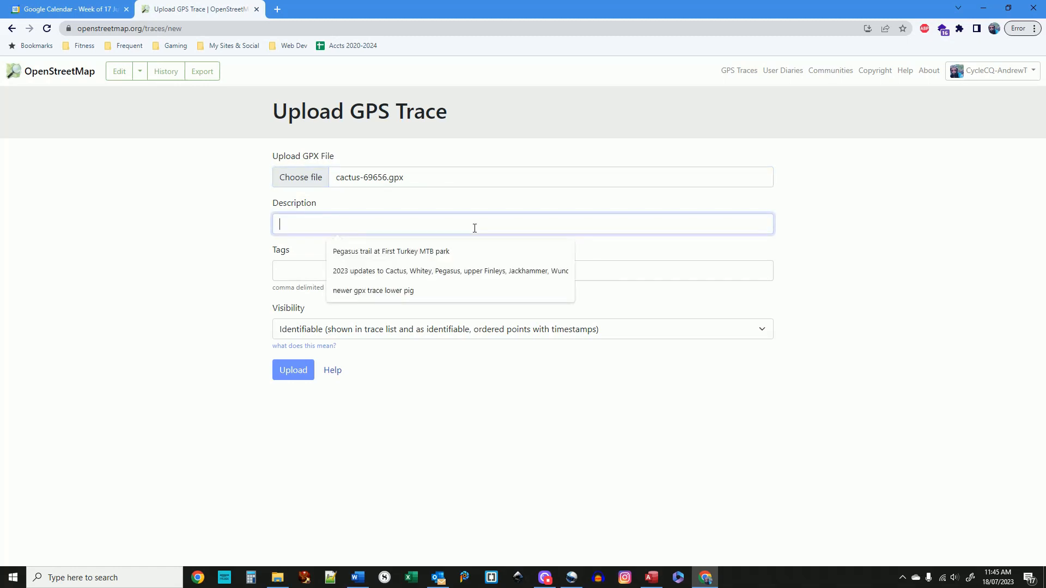
- Enter the description 'Cactus trail at First Turkey 230718' and submit the upload
text(Cactus)
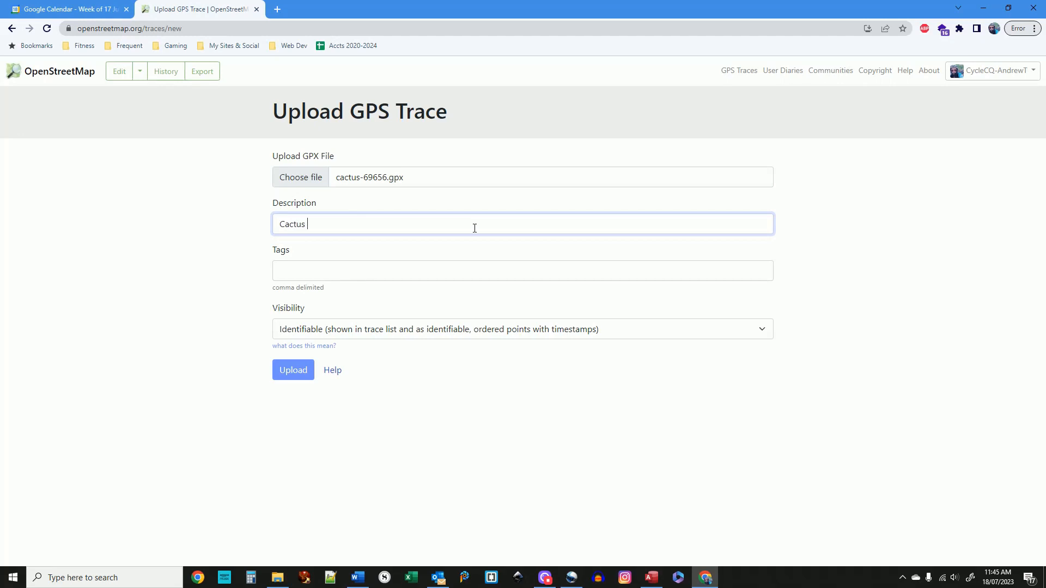
text(trail at F)
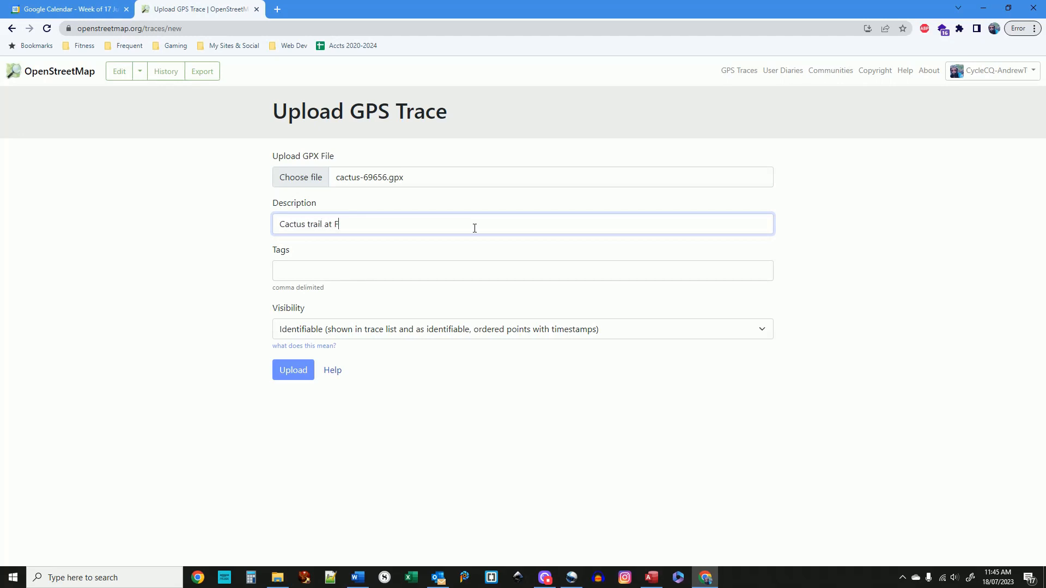
text(irst Turk)
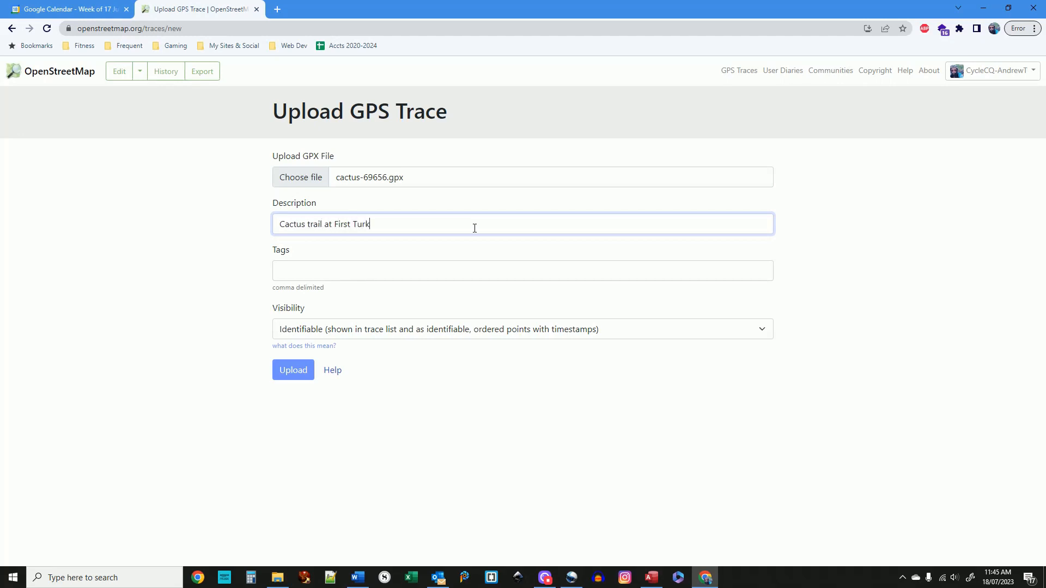
text(ey 23)
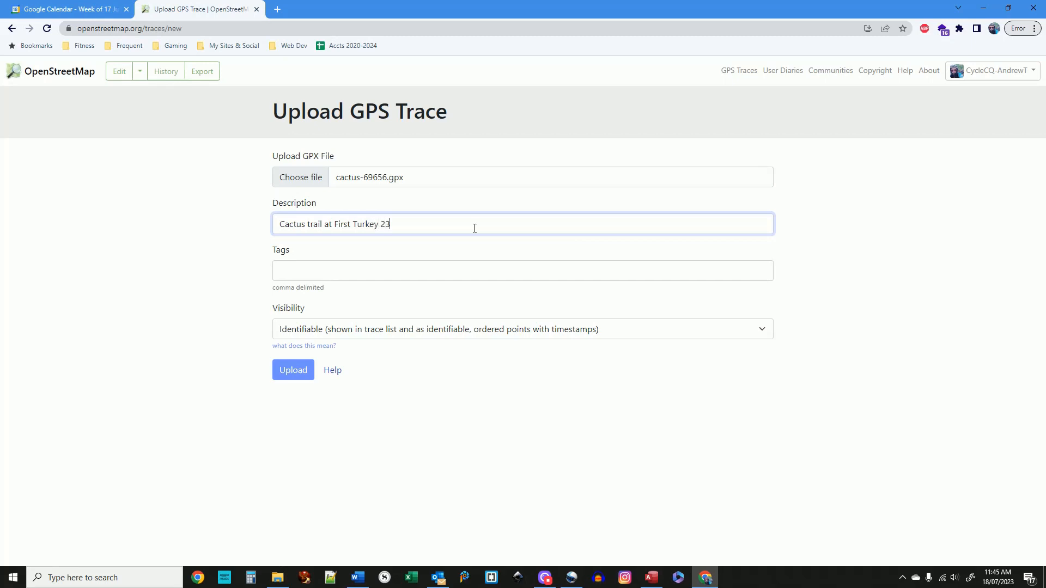
text(0718)
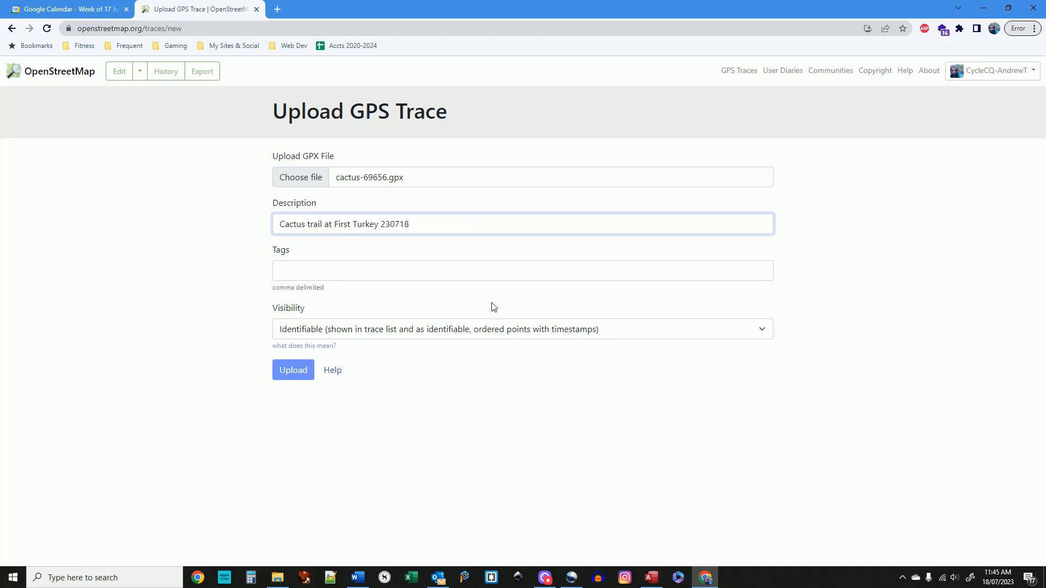
mouse_move(327, 337)
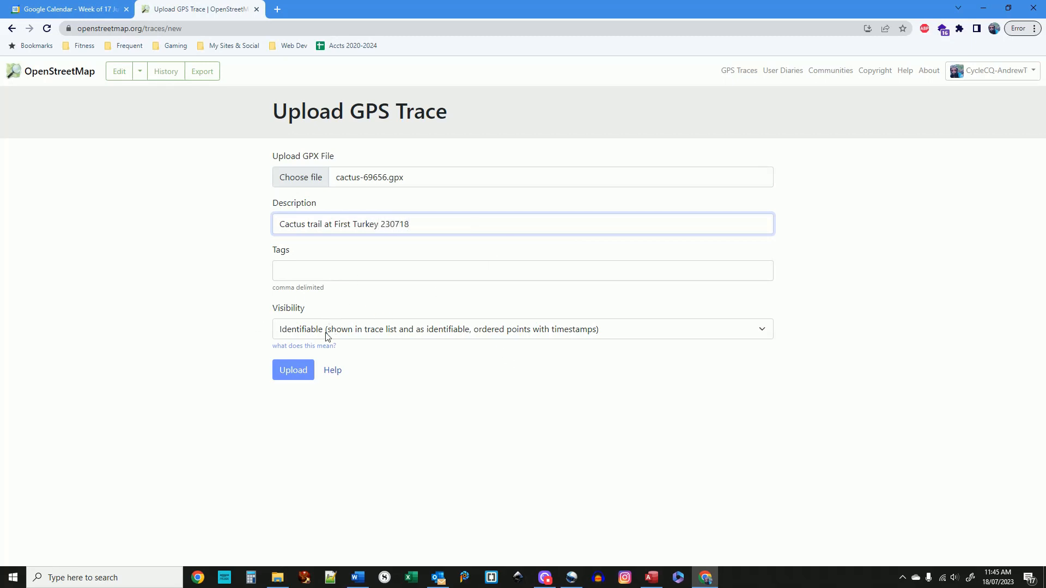
click(292, 369)
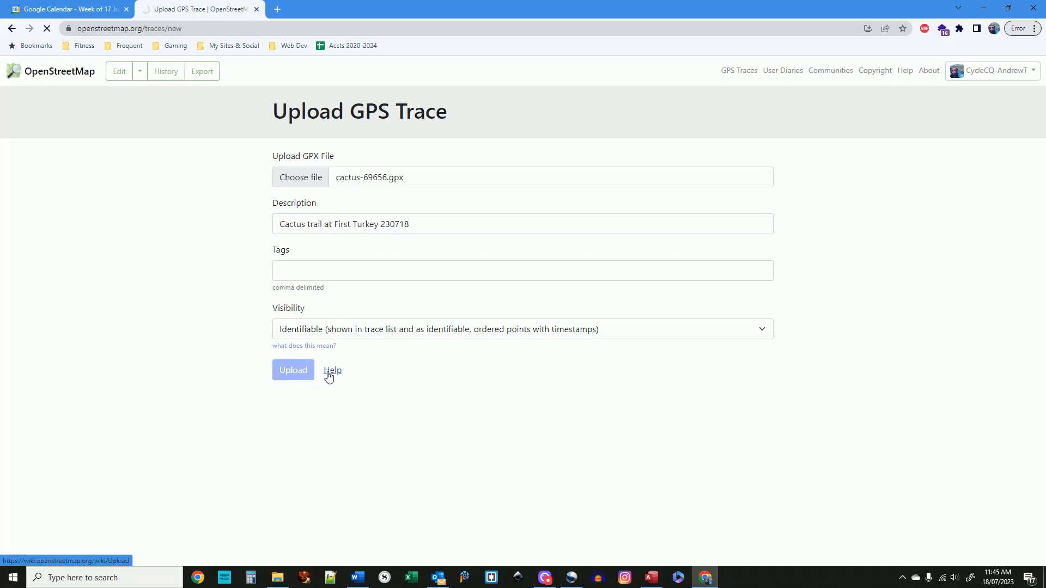
- Reload My GPS Traces so cactus_69656.gpx appears with 112 points
click(292, 371)
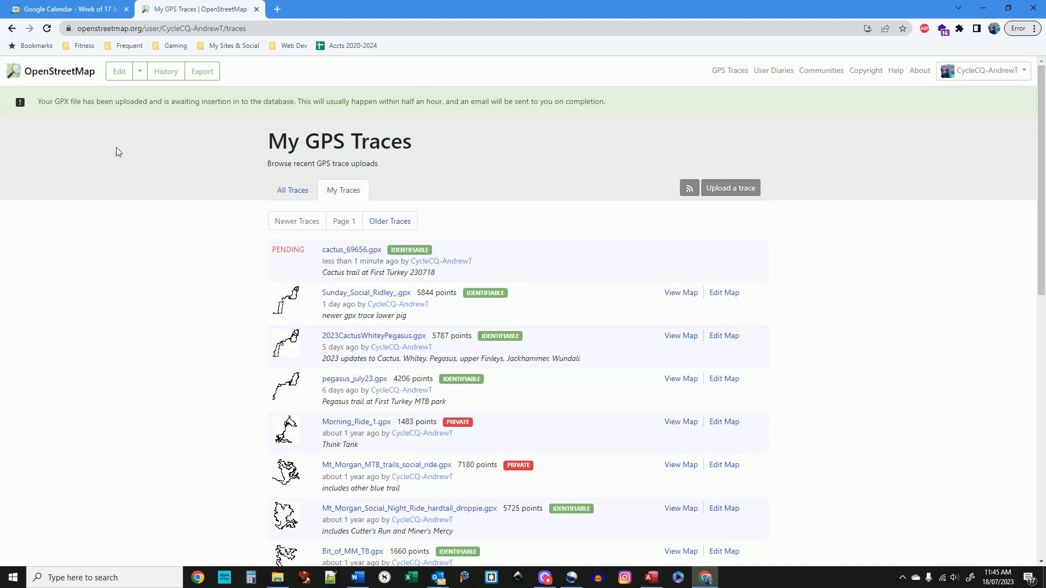
mouse_move(47, 28)
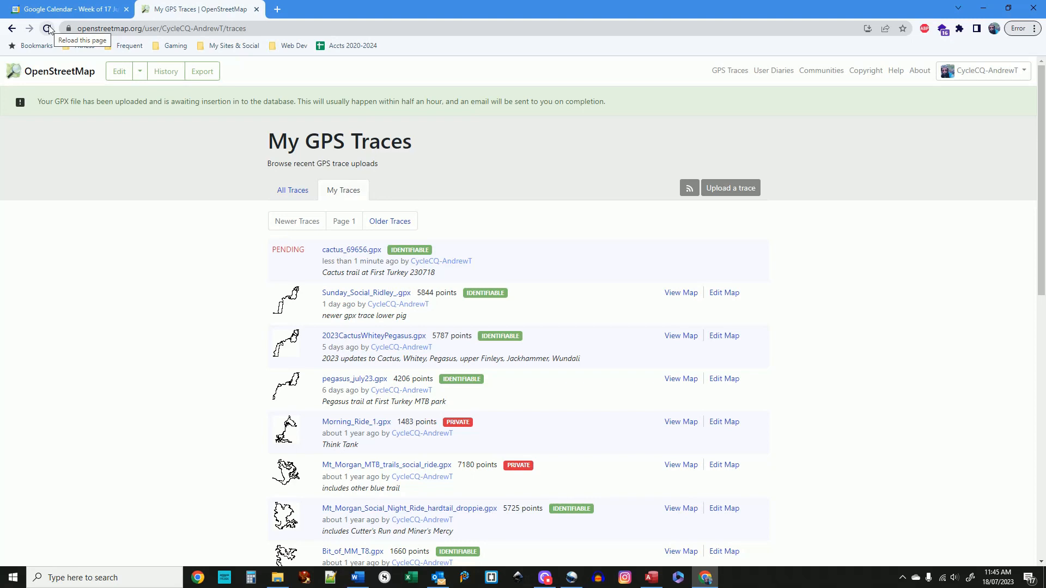
click(48, 28)
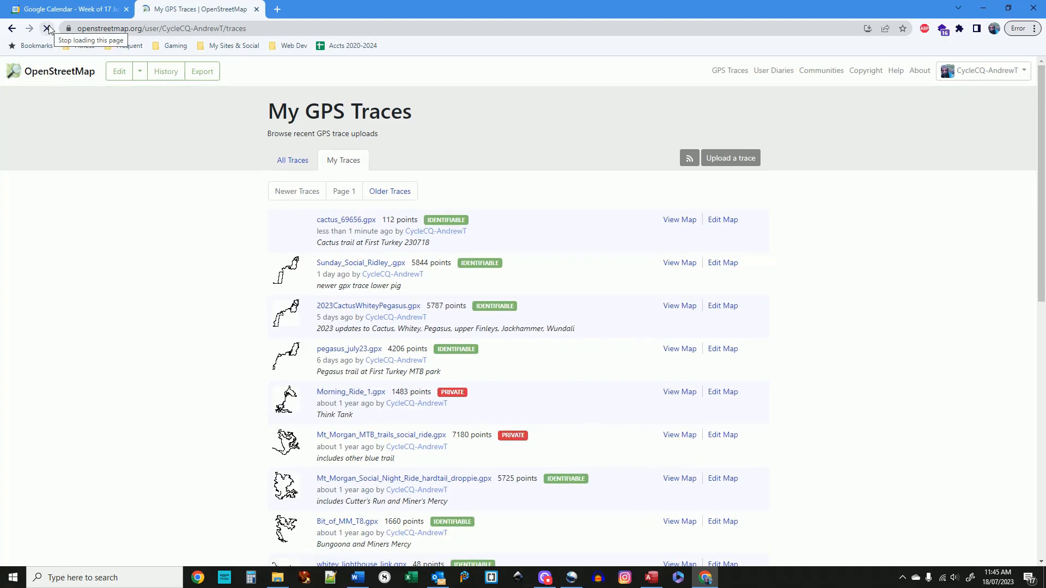